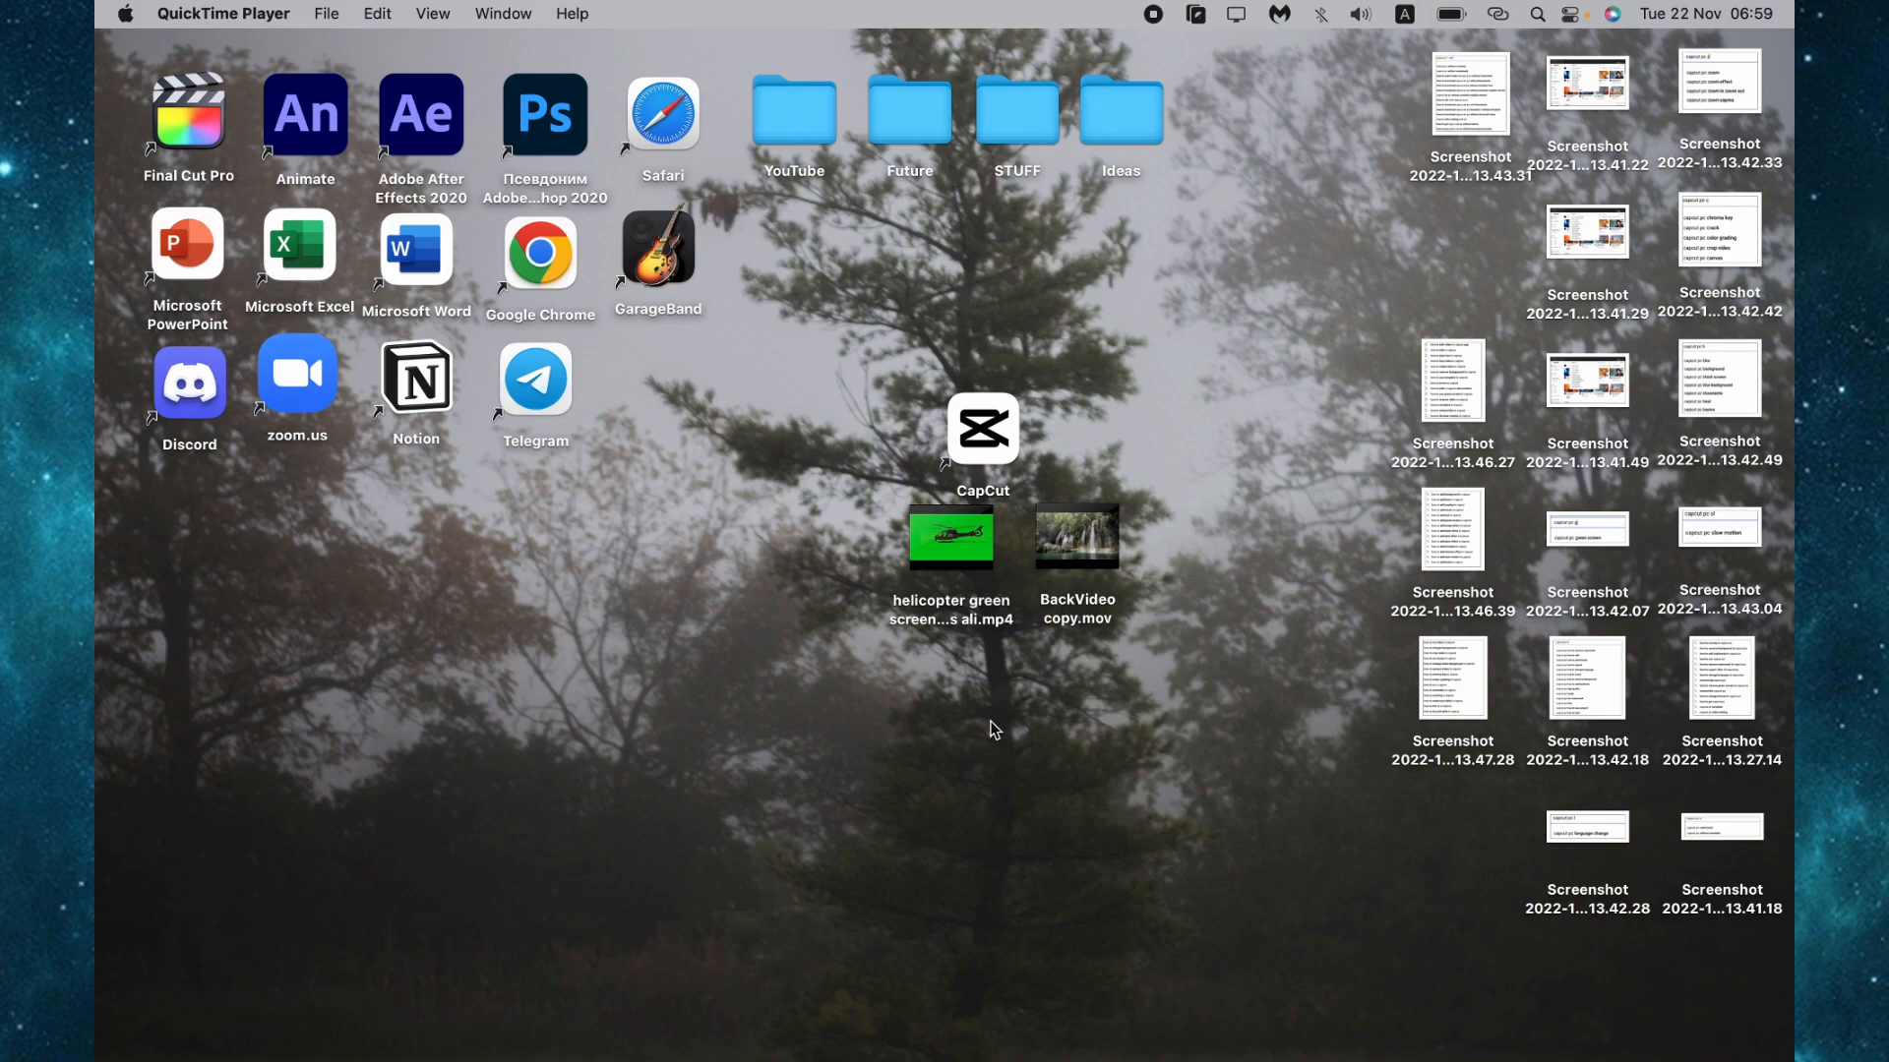
pyautogui.moveTo(983, 455)
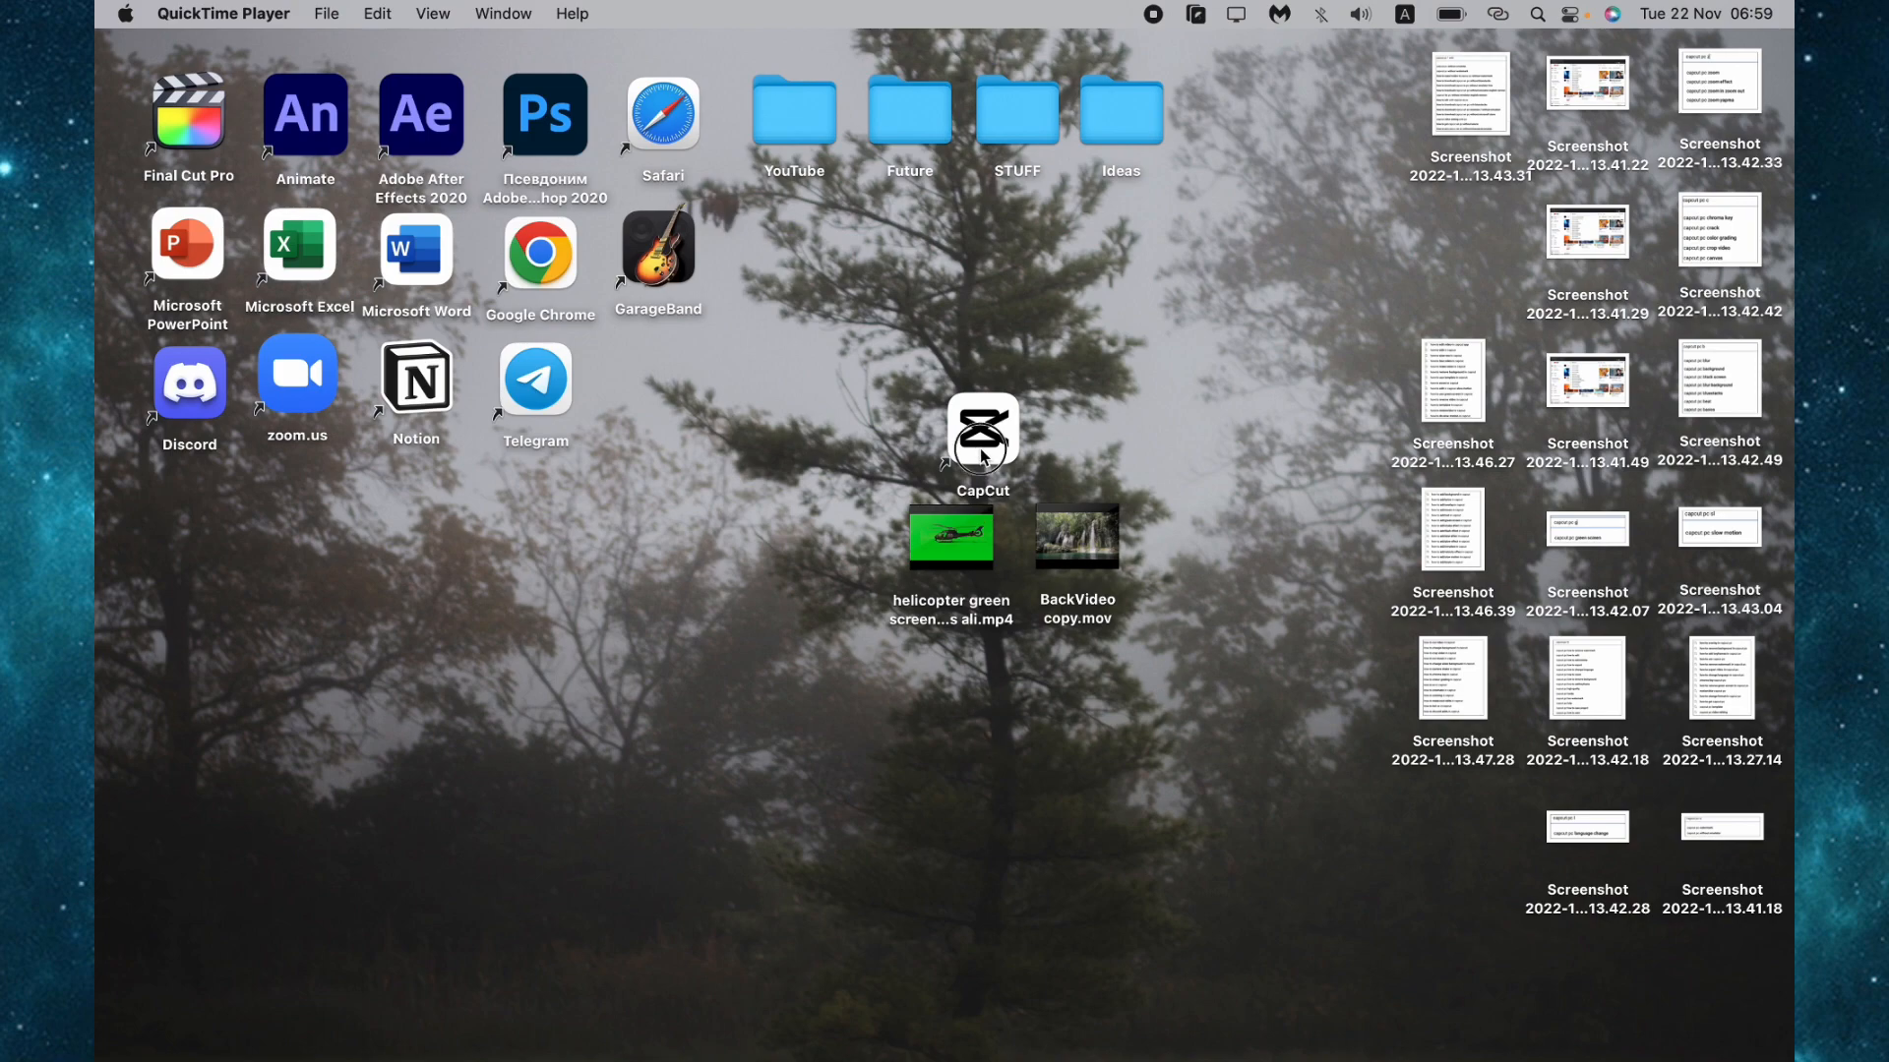
# Launch CapCut from its desktop icon so the project home screen appears
pyautogui.doubleClick(982, 429)
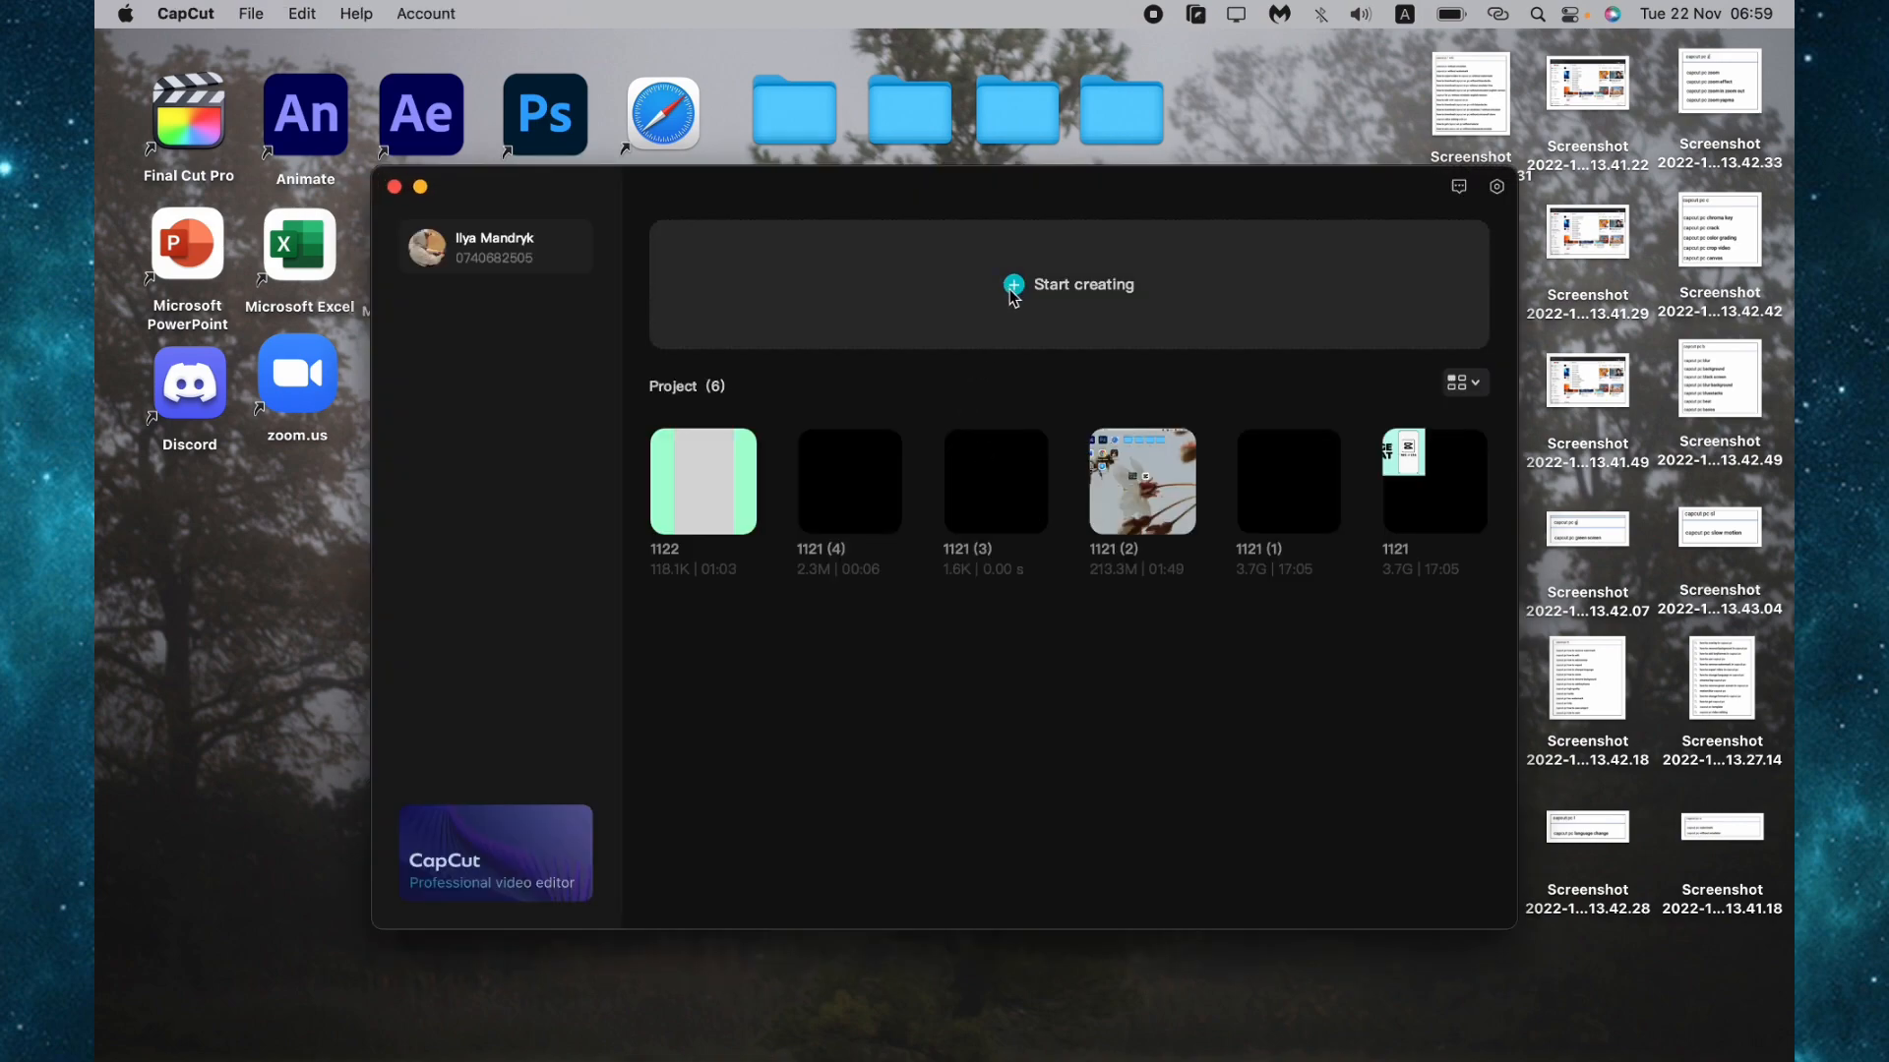
# Start a new project and import BackVideo copy.mov from the Desktop into the media library
pyautogui.doubleClick(702, 482)
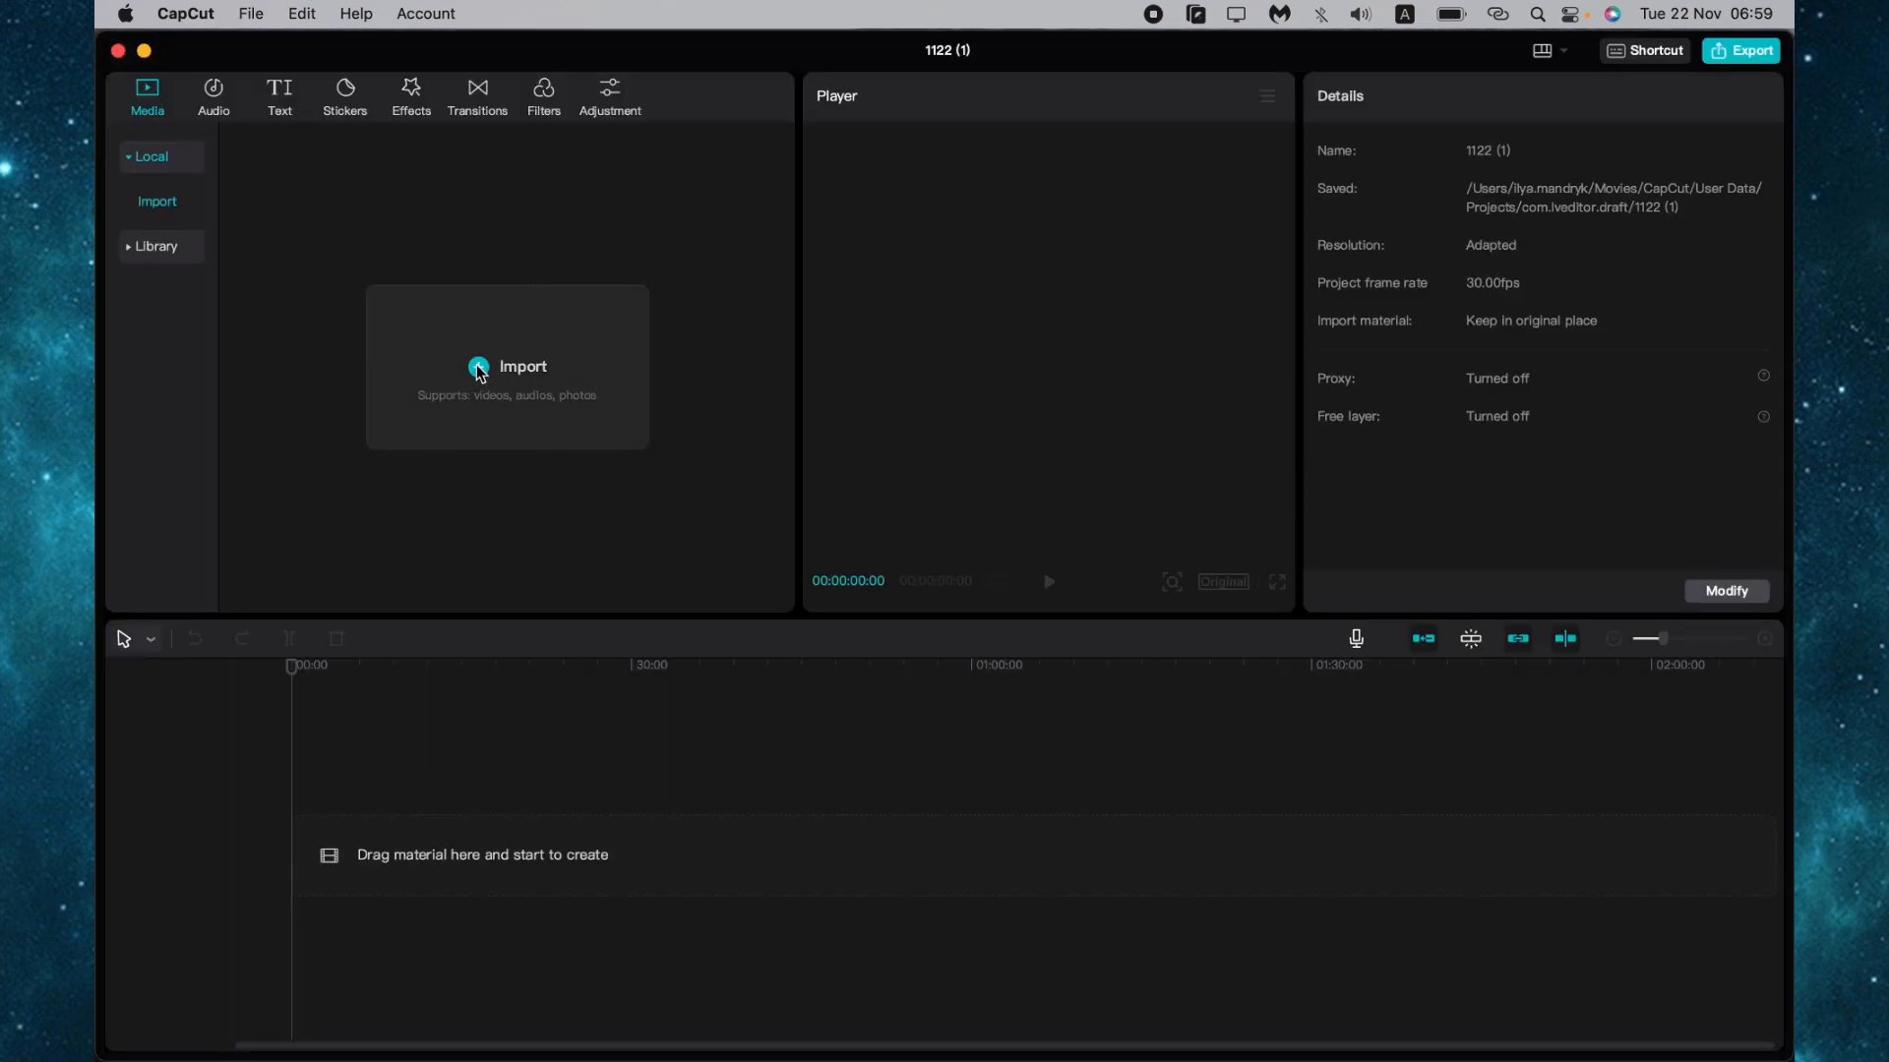
pyautogui.click(506, 367)
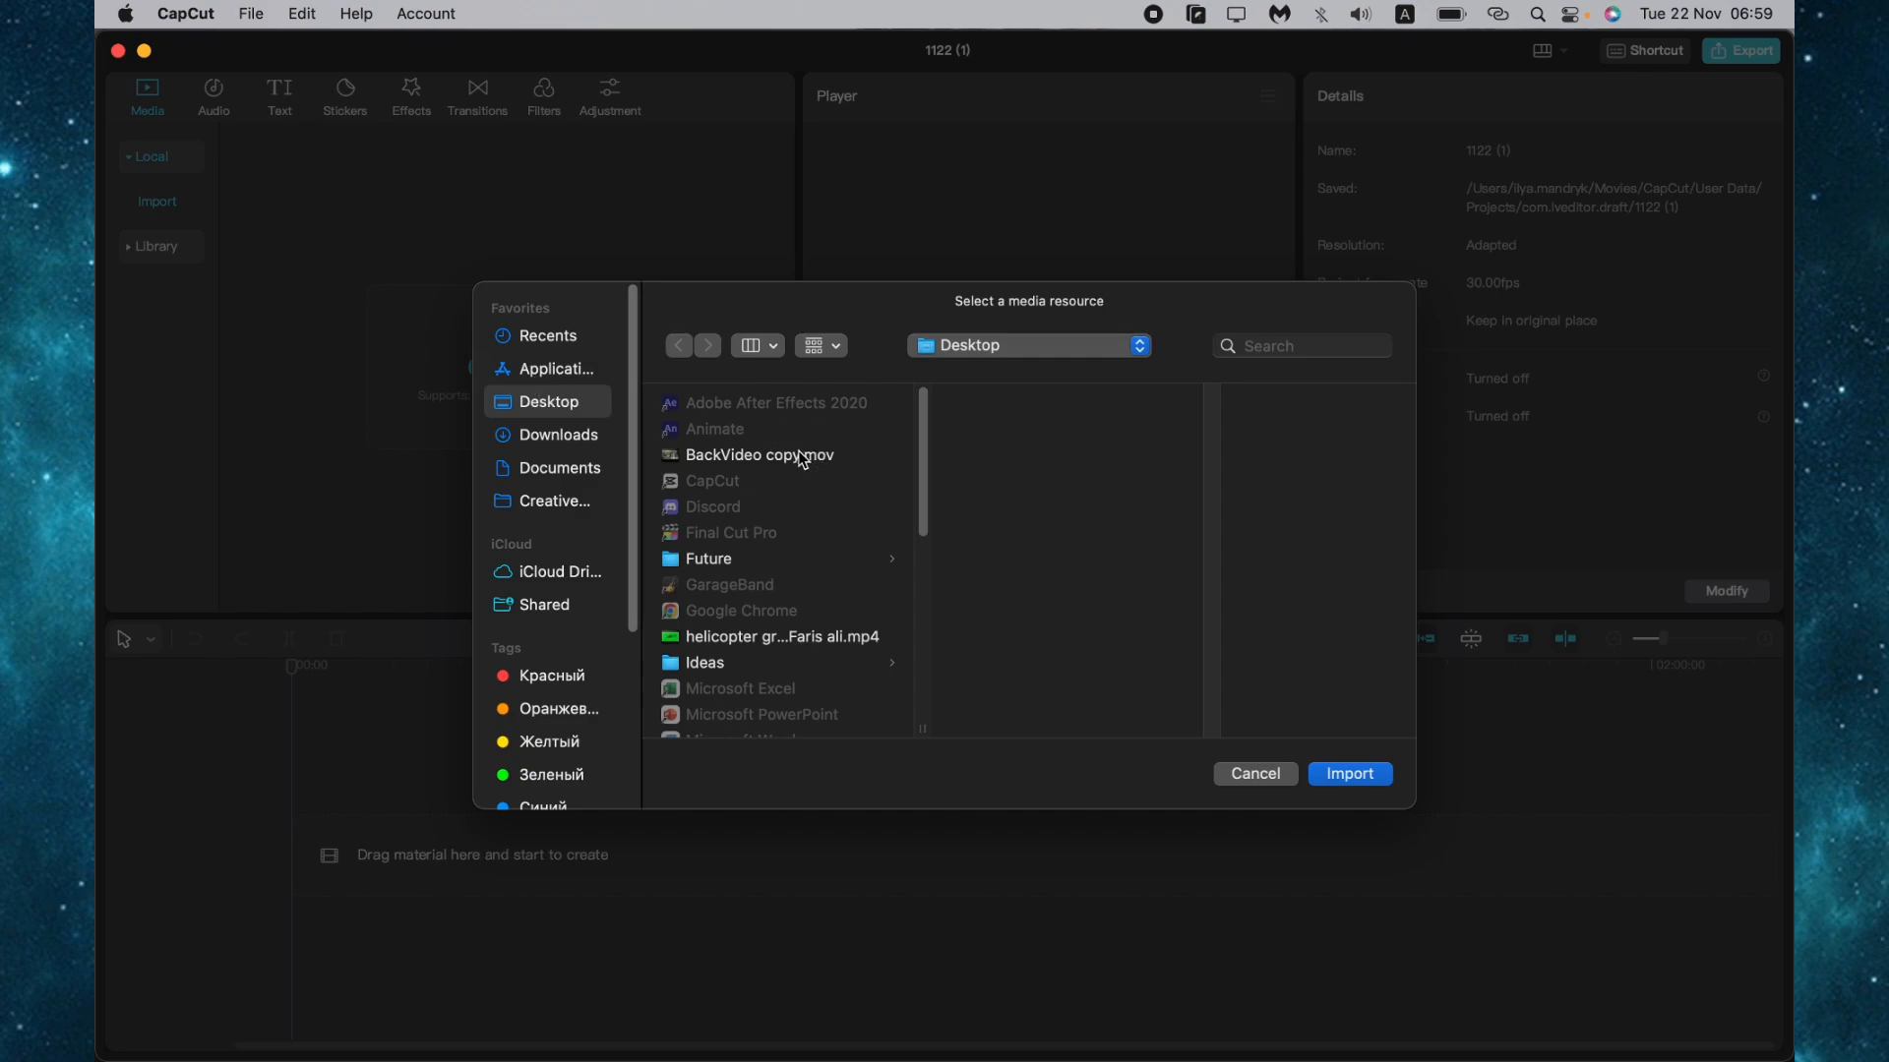
pyautogui.click(759, 455)
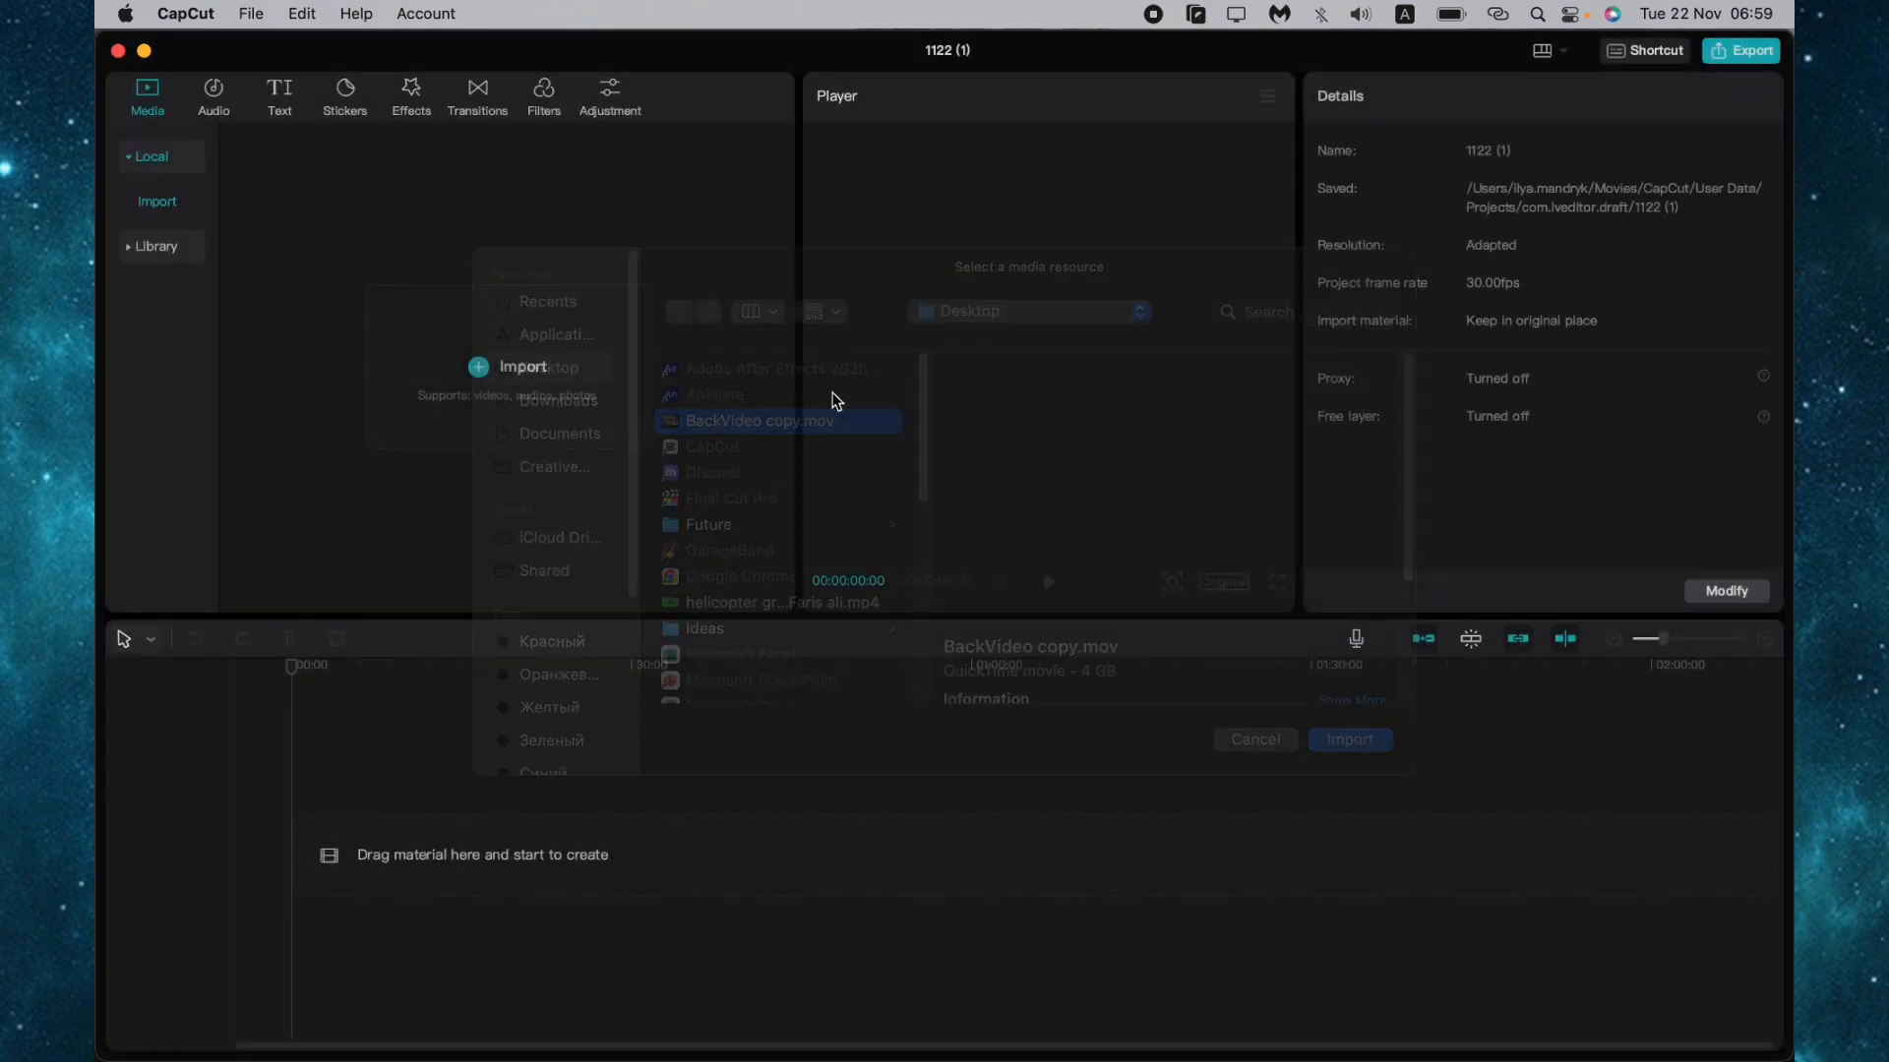
pyautogui.click(1349, 740)
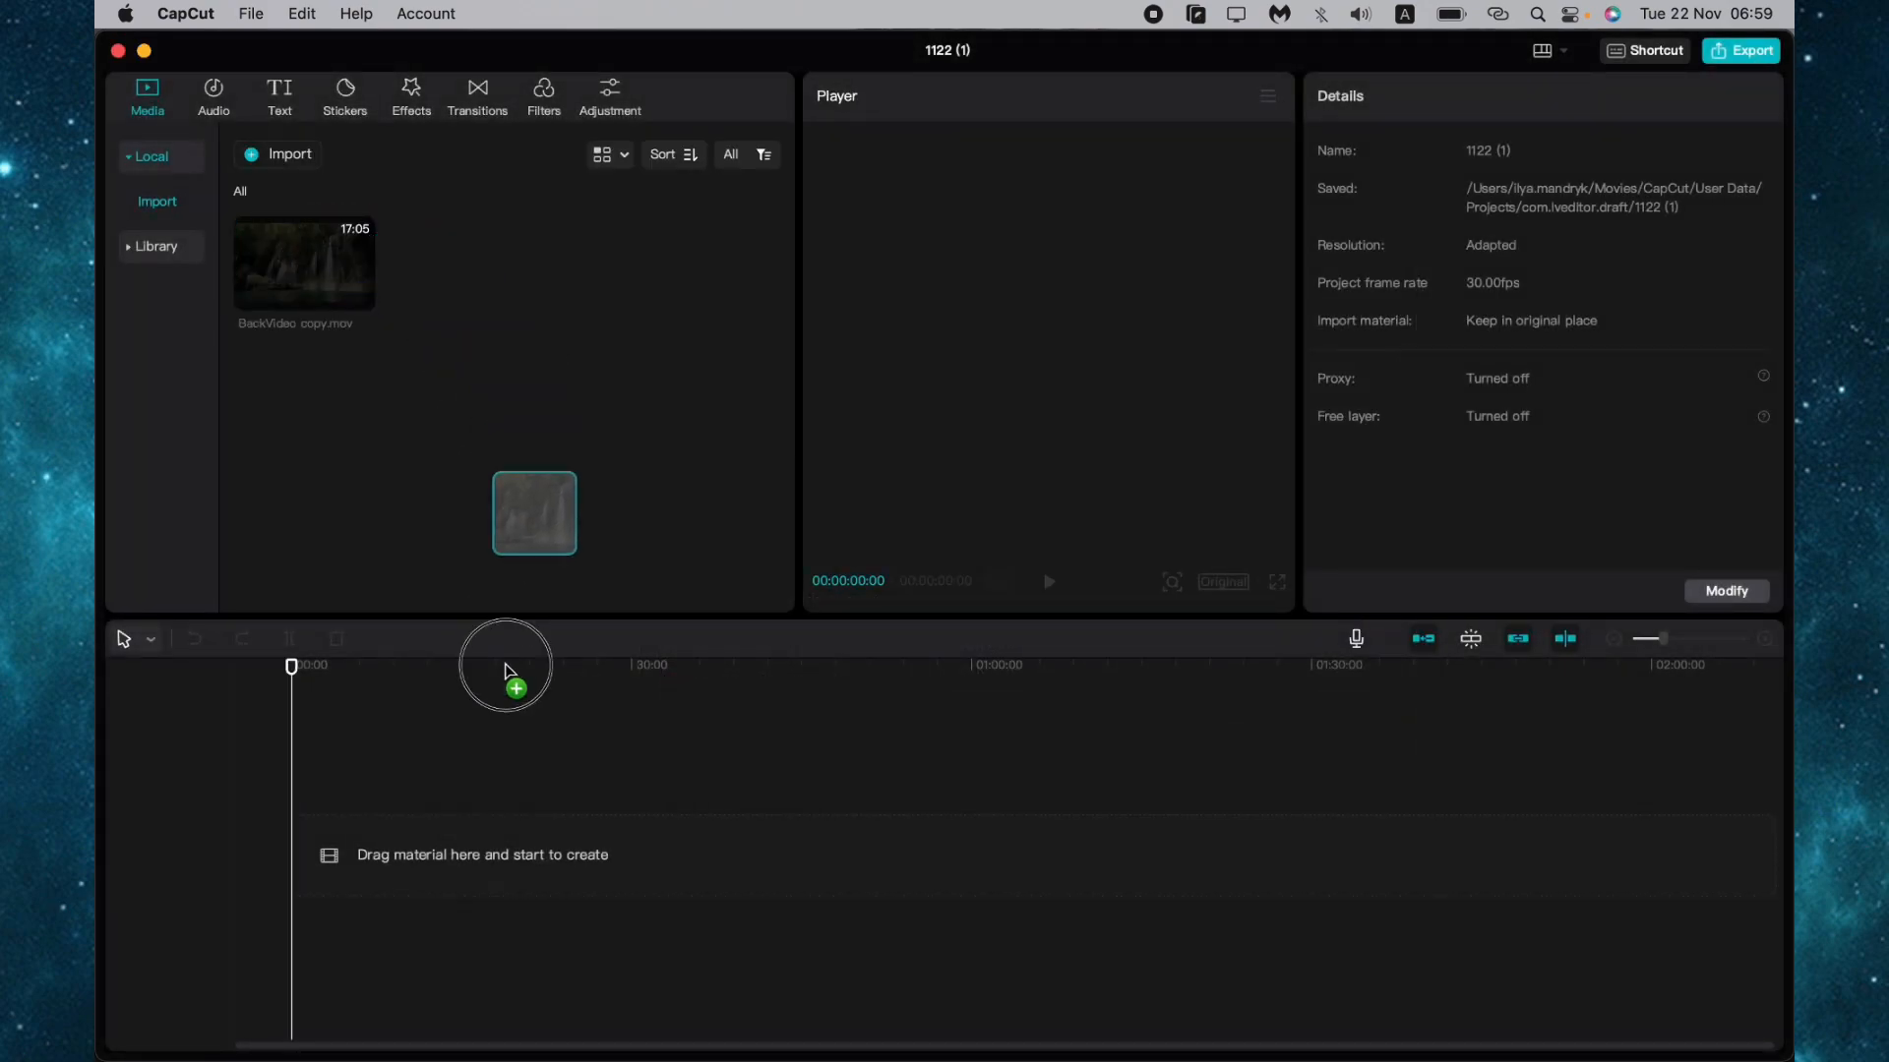
# Place the BackVideo copy.mov clip on the timeline and start playback in the player
pyautogui.moveTo(533, 512); pyautogui.dragTo(533, 854)
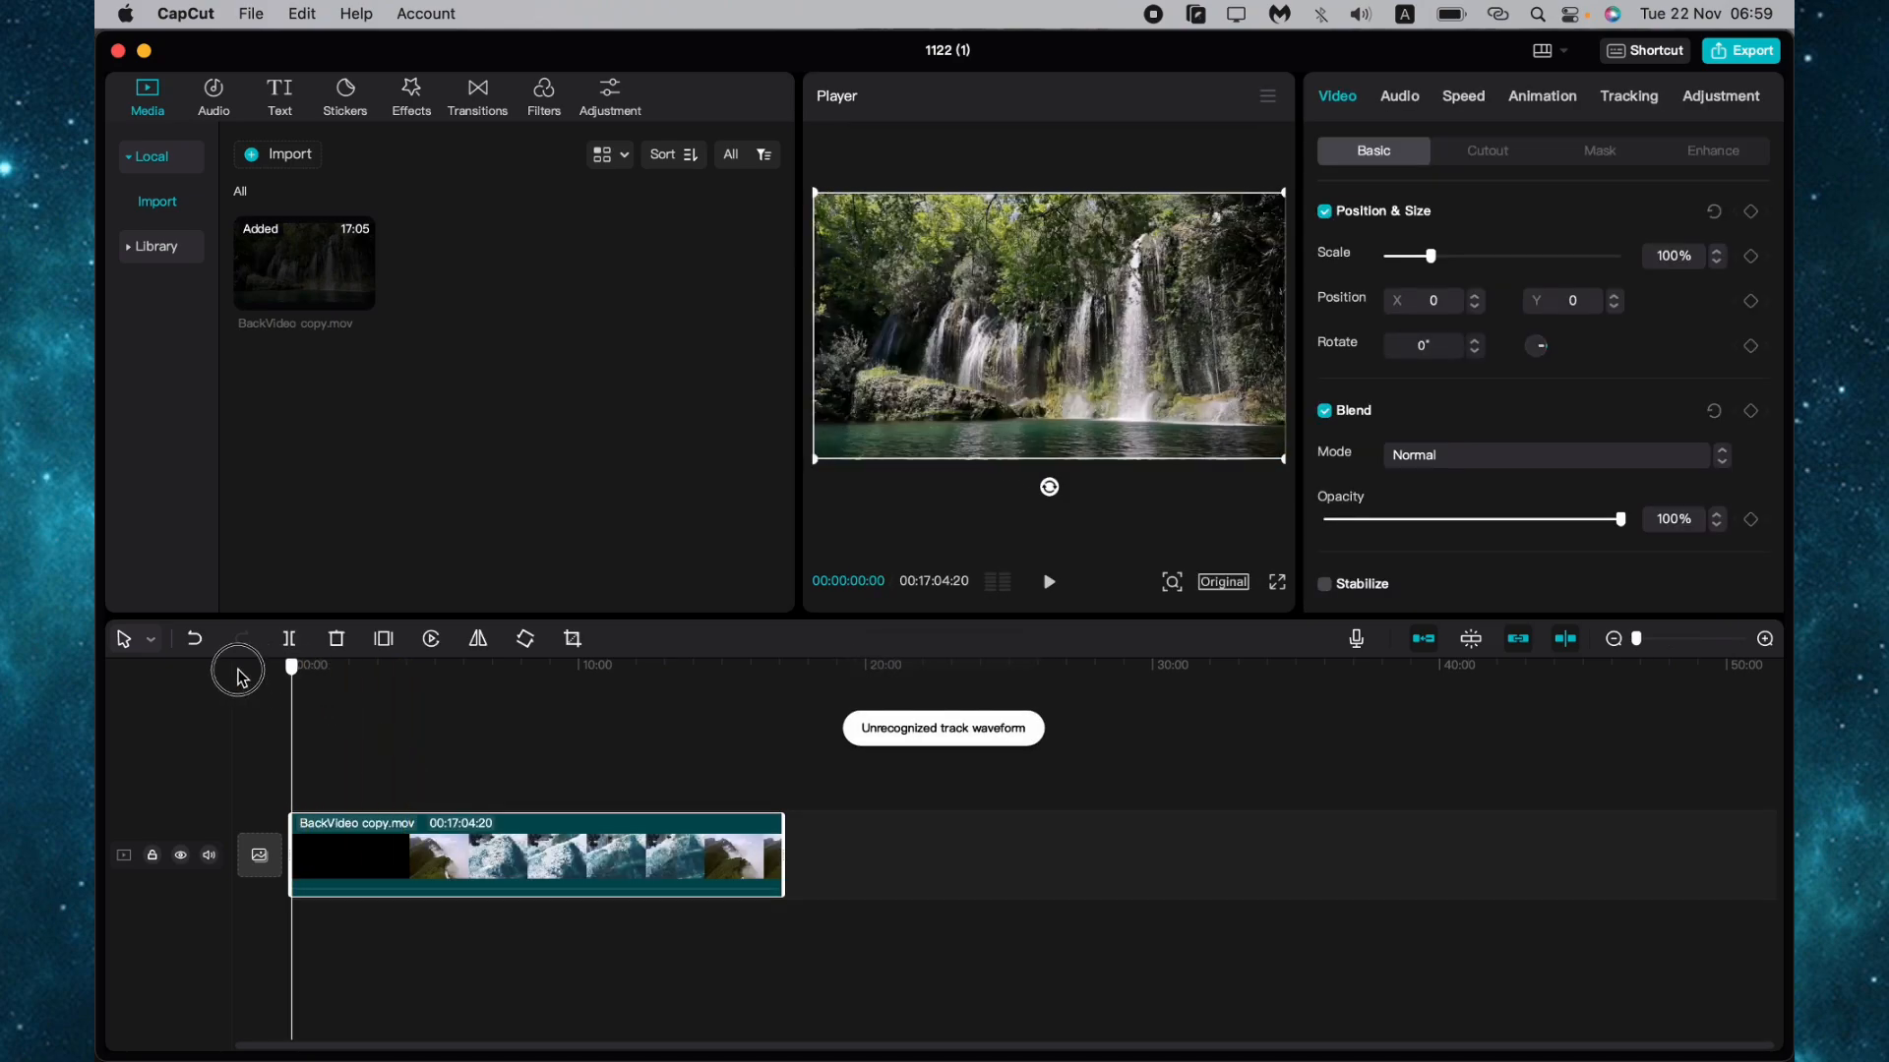
pyautogui.click(1047, 581)
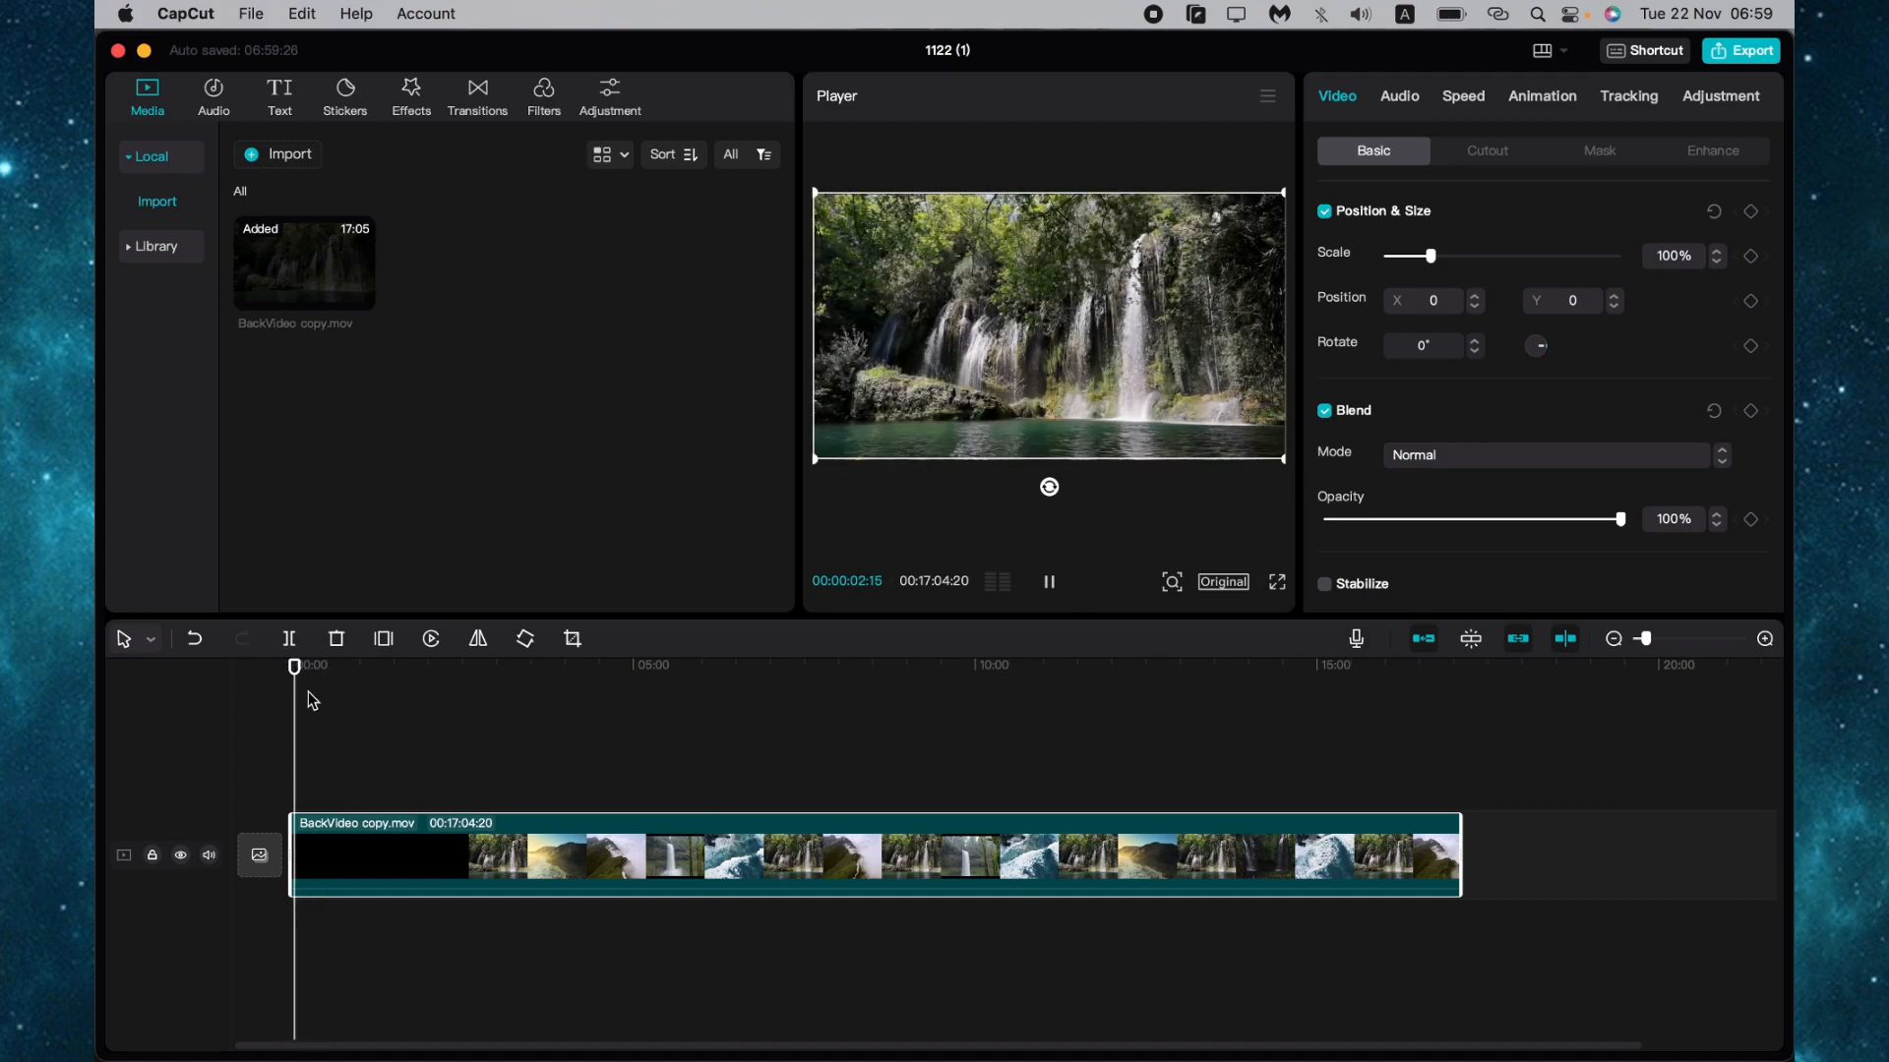
# Pause playback and move the playhead to about 00:03:15 on the coastal cliff scene
pyautogui.click(1047, 581)
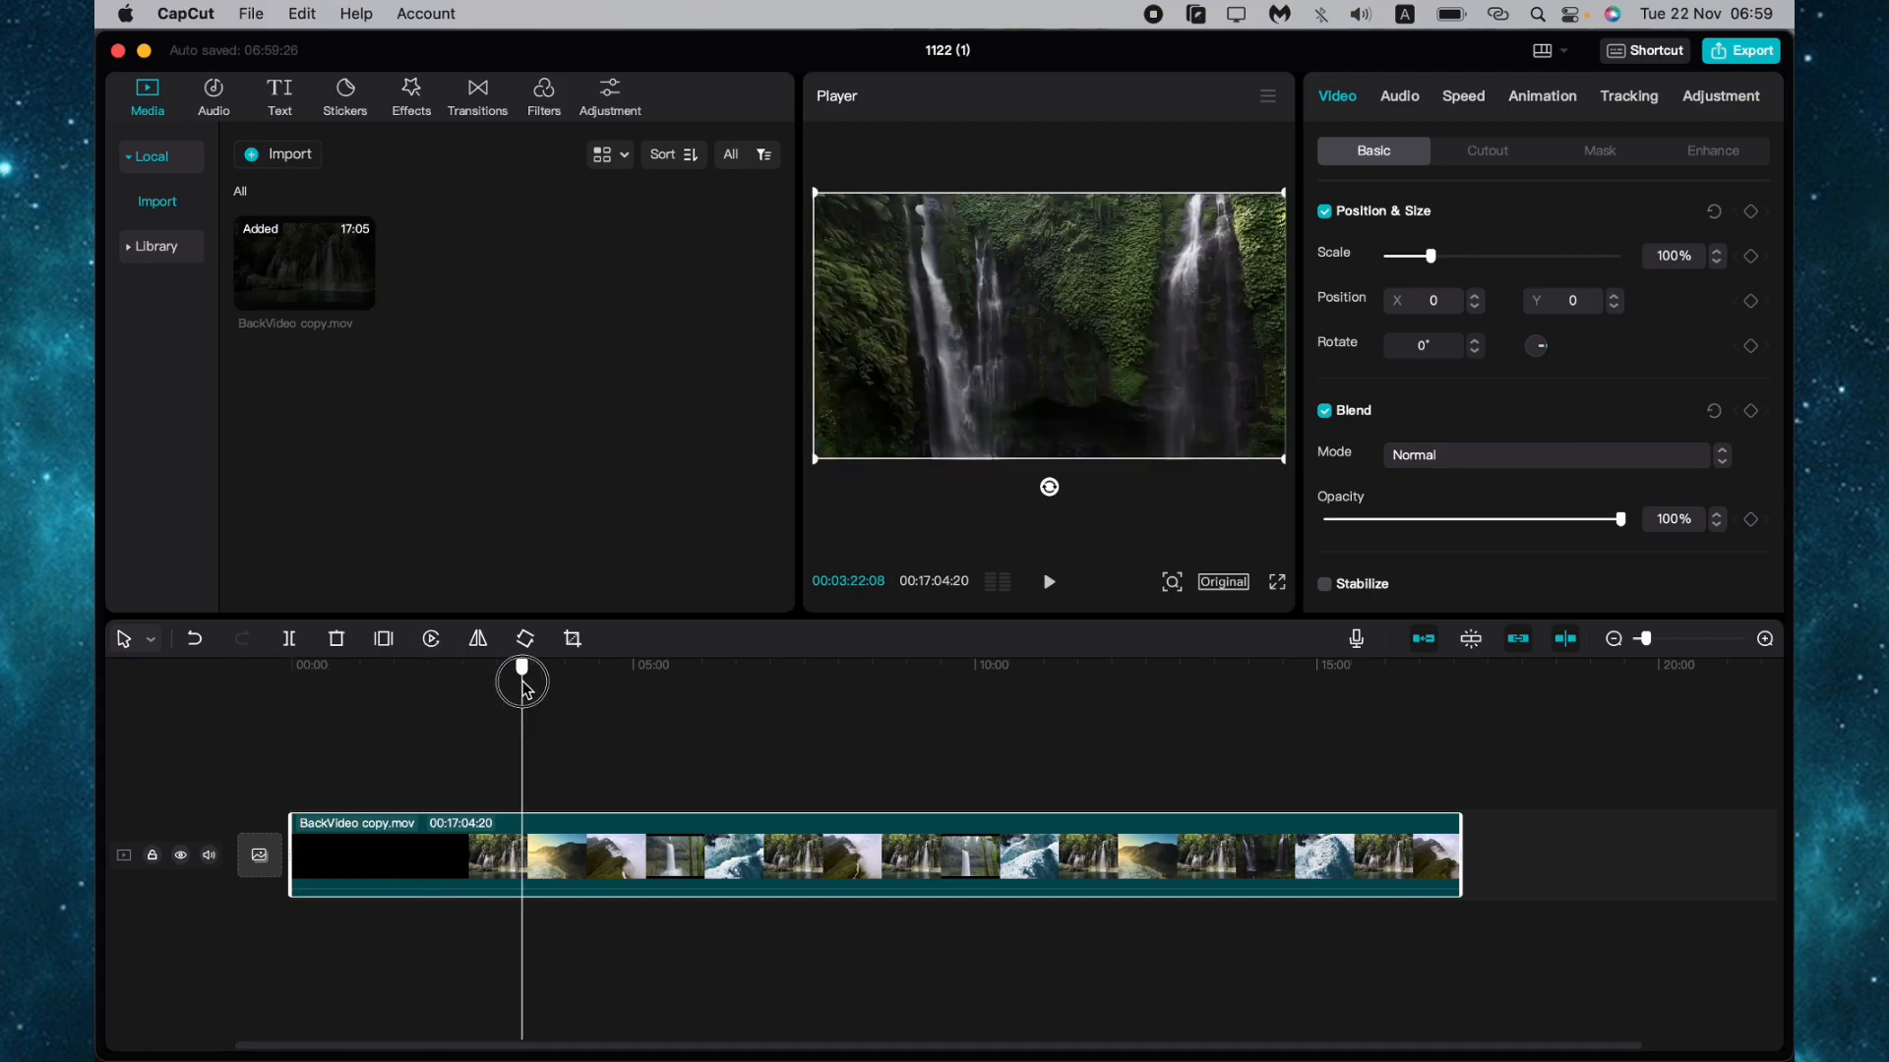
pyautogui.moveTo(520, 669); pyautogui.dragTo(514, 668)
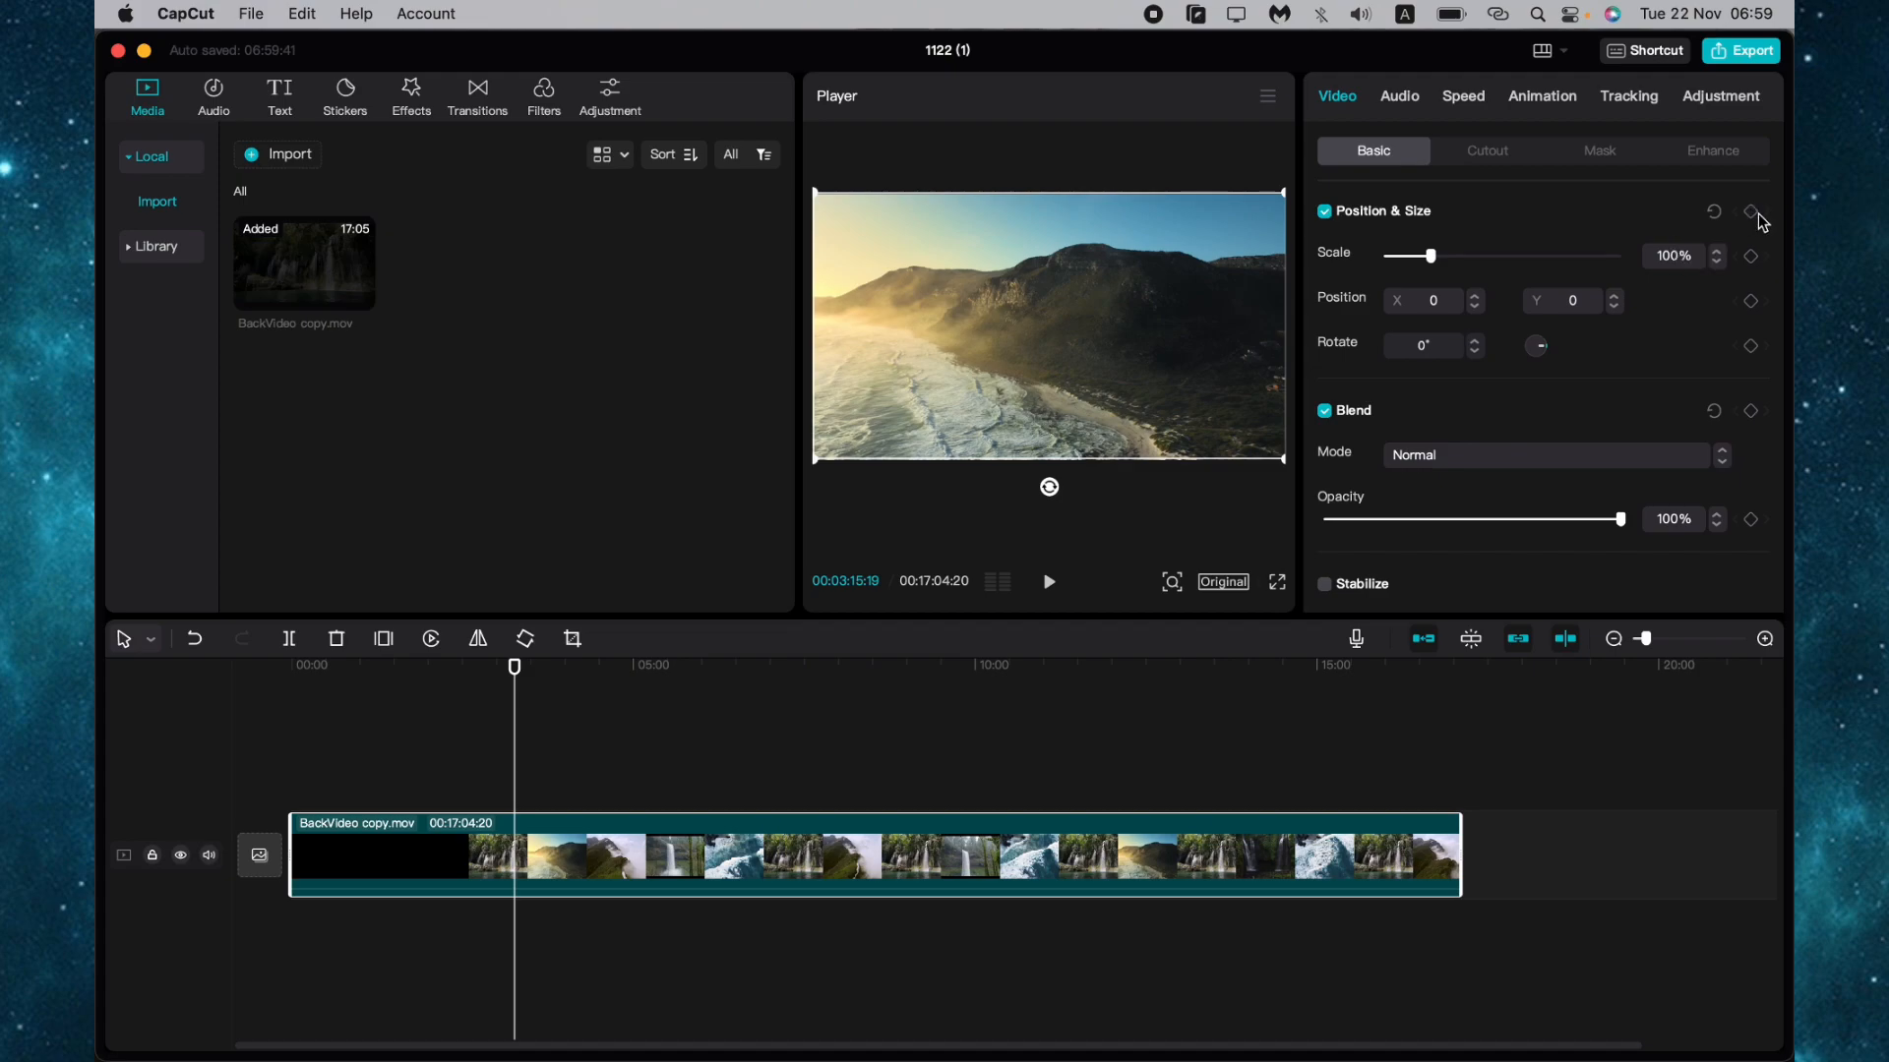
pyautogui.moveTo(1751, 212)
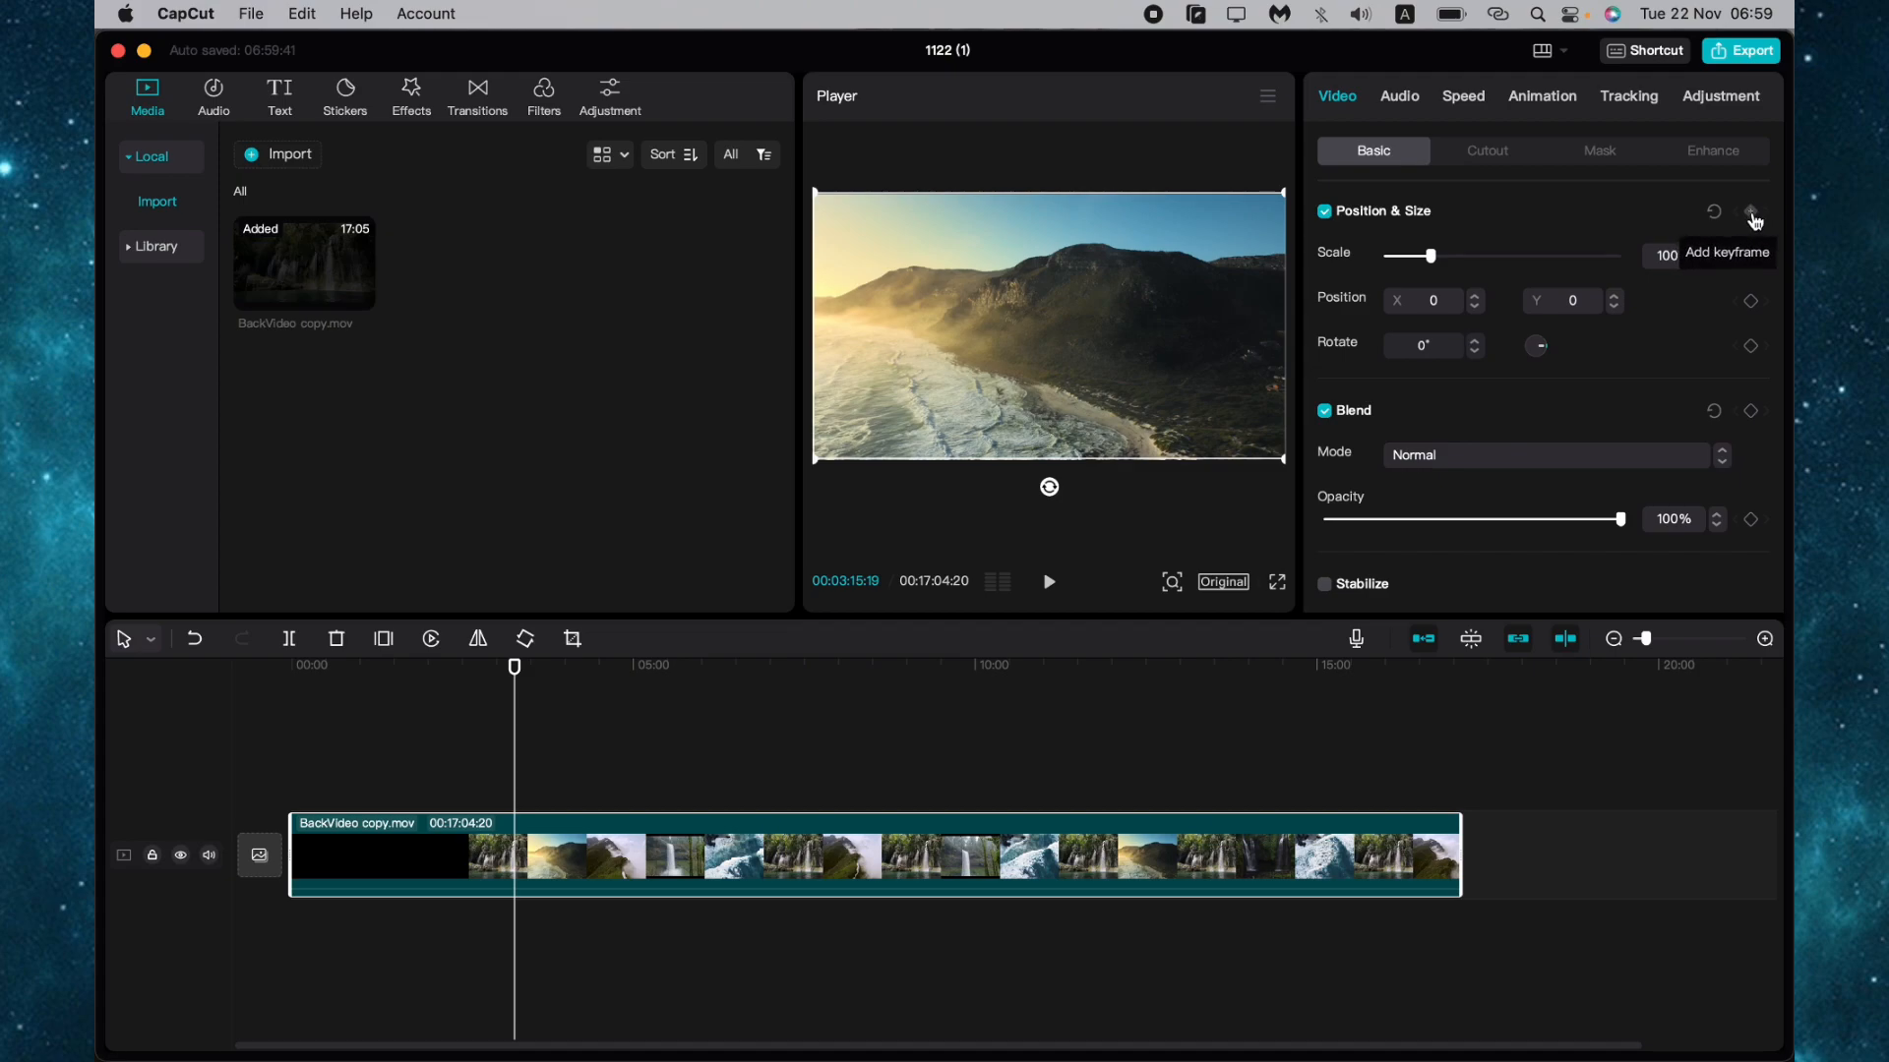
# Add a Position & Size keyframe at about 3:15, then move the playhead to about 3:30
pyautogui.click(1751, 211)
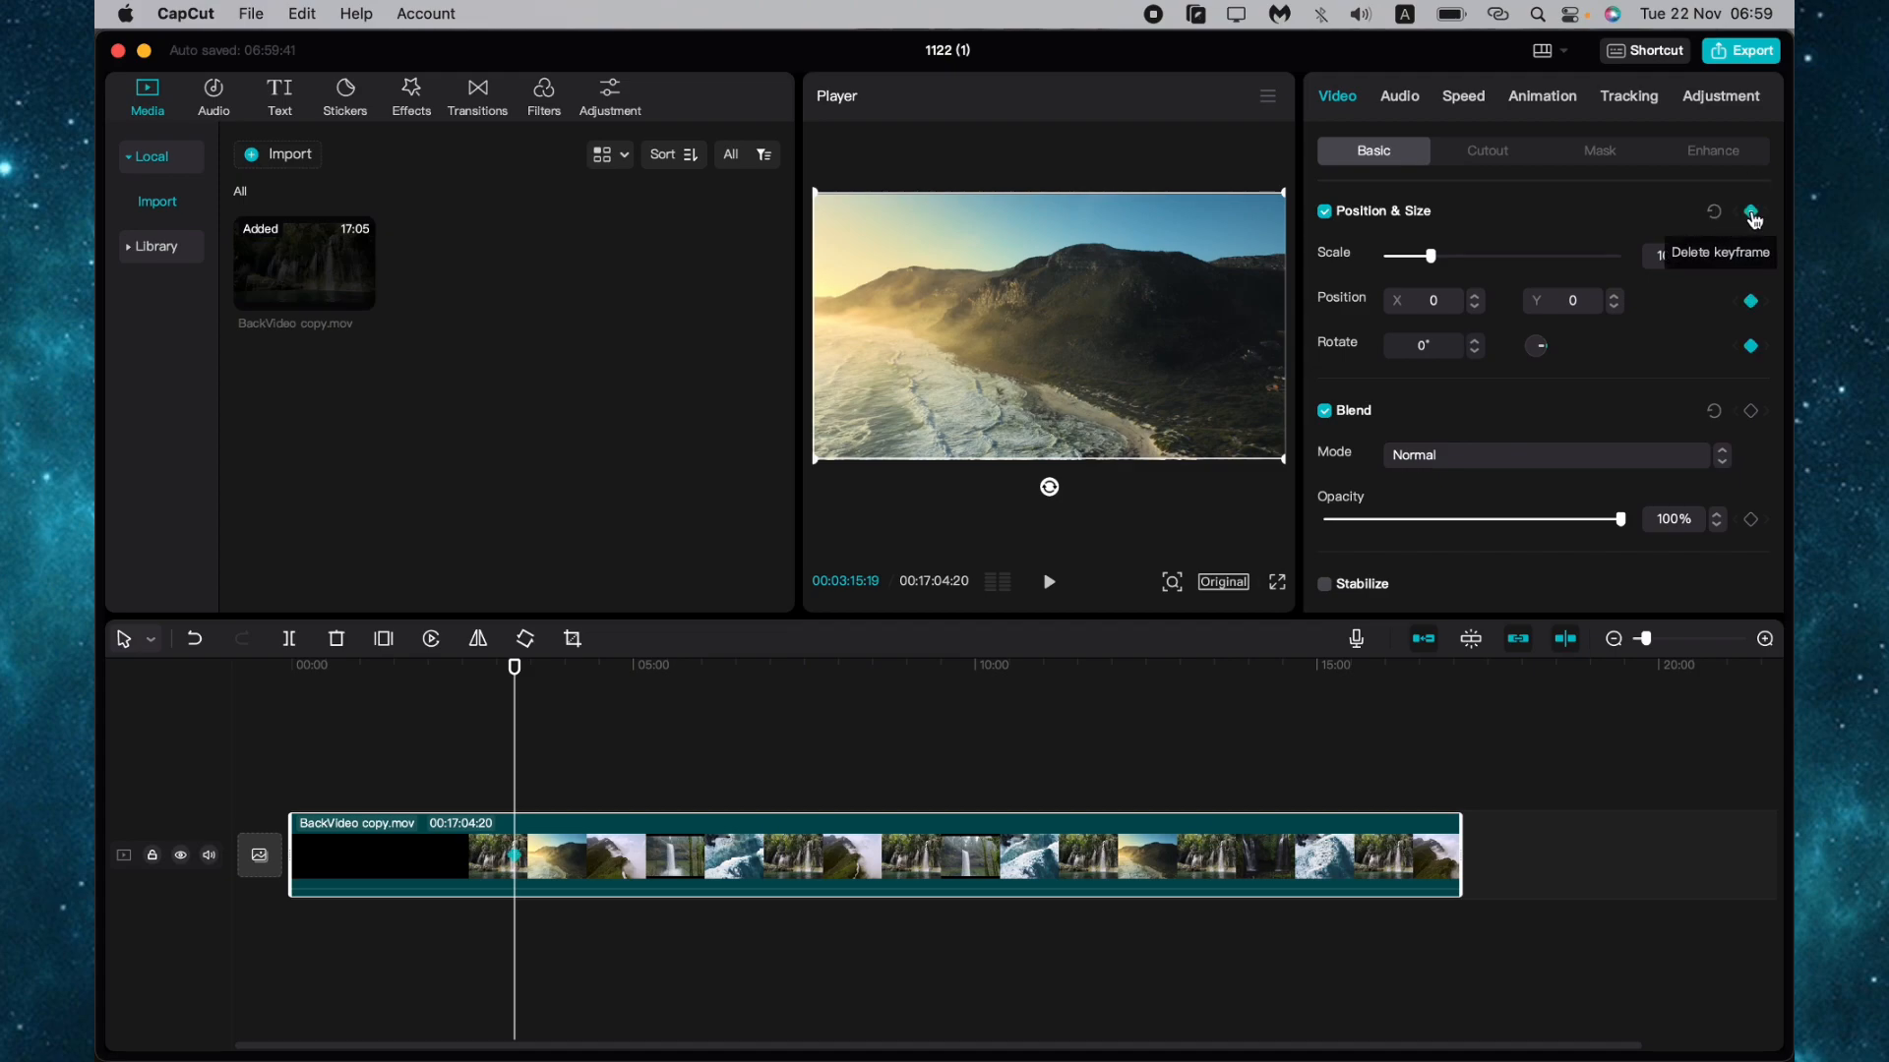
pyautogui.click(534, 774)
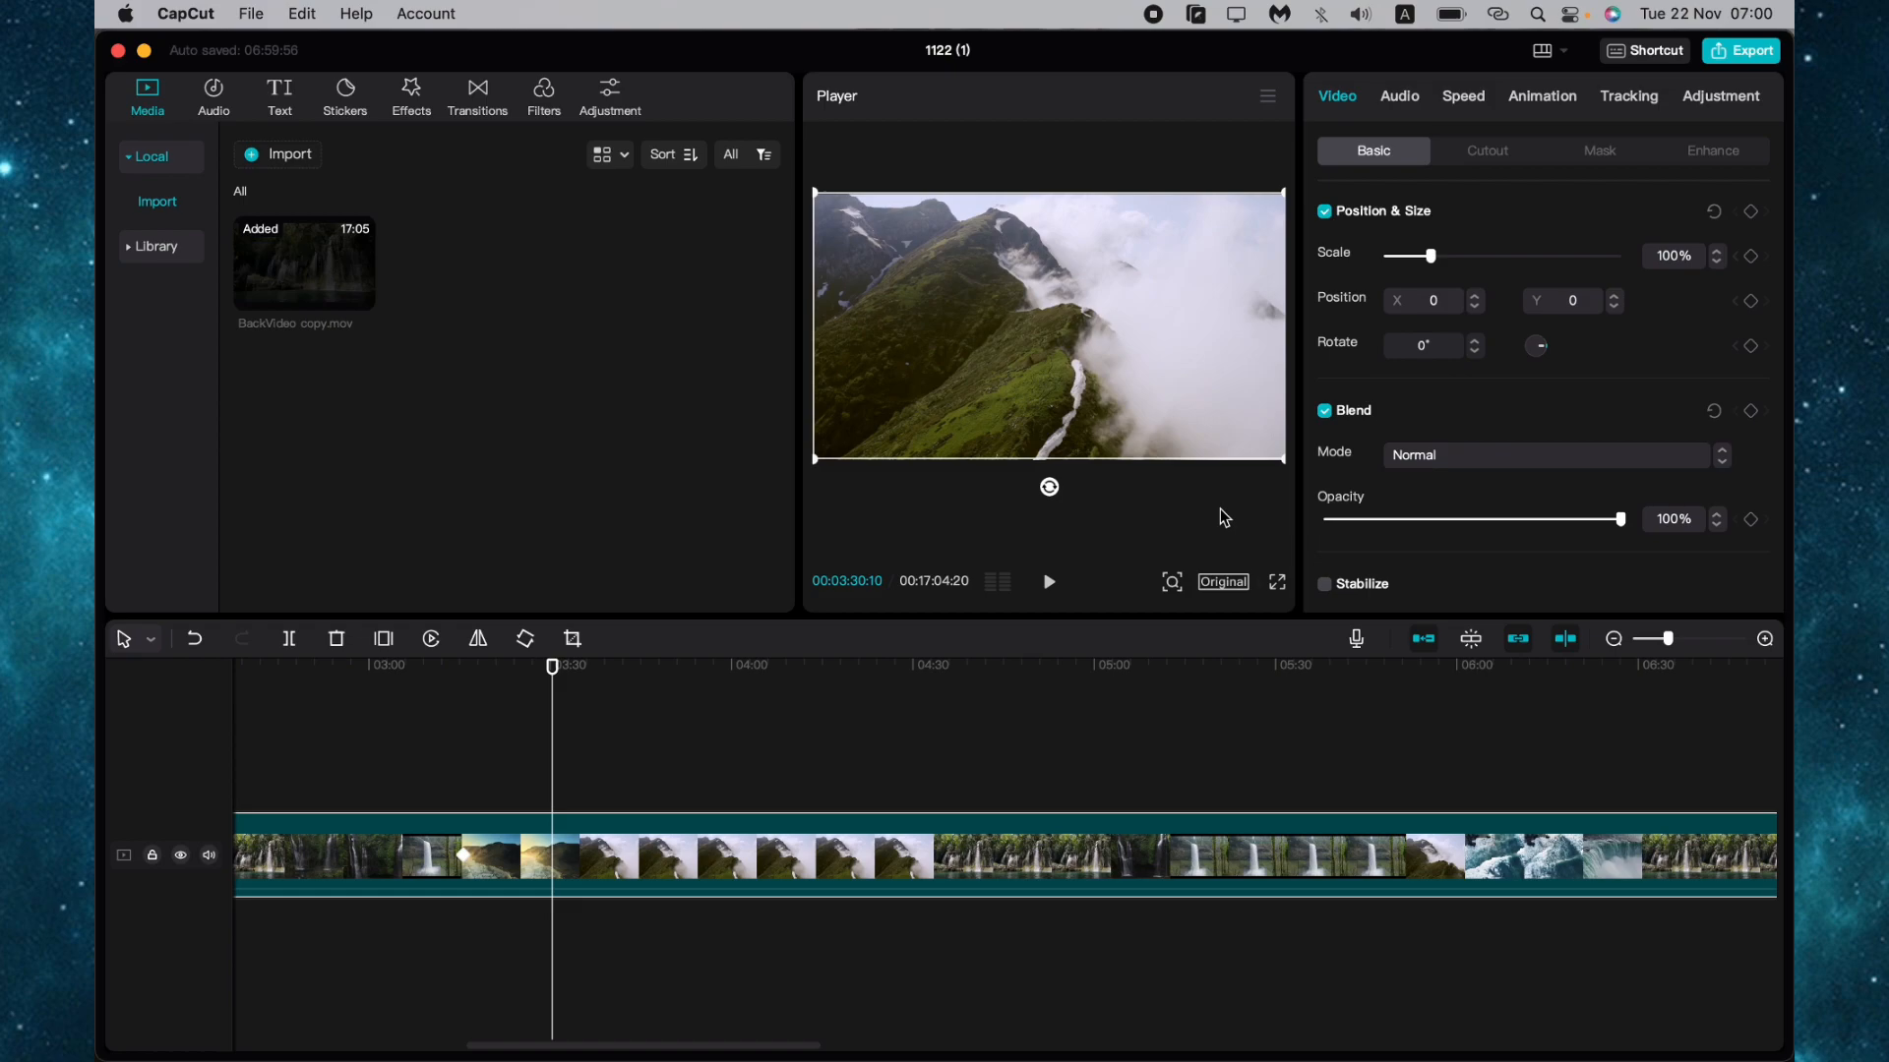
# Add a second Position & Size keyframe at about 3:30 with Scale set to 330% for a zoom-in
pyautogui.click(1750, 210)
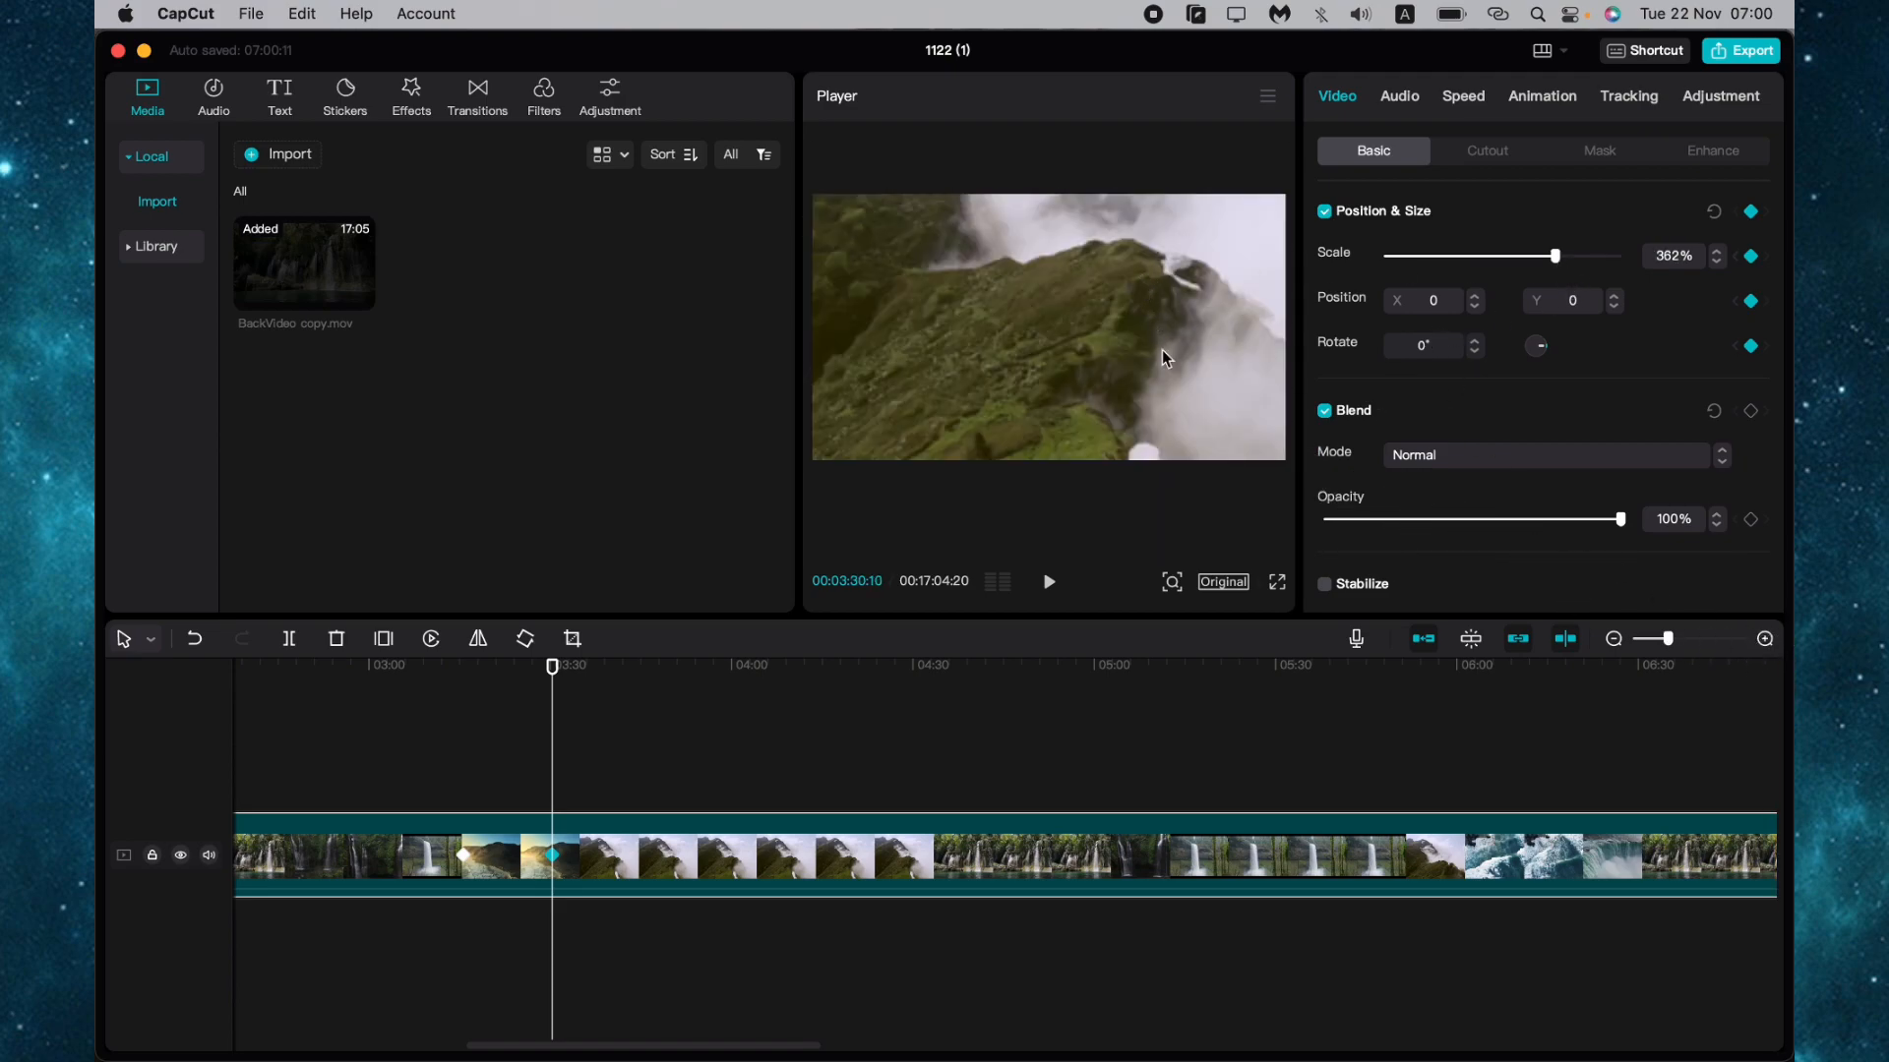
pyautogui.moveTo(1554, 256); pyautogui.dragTo(1520, 256)
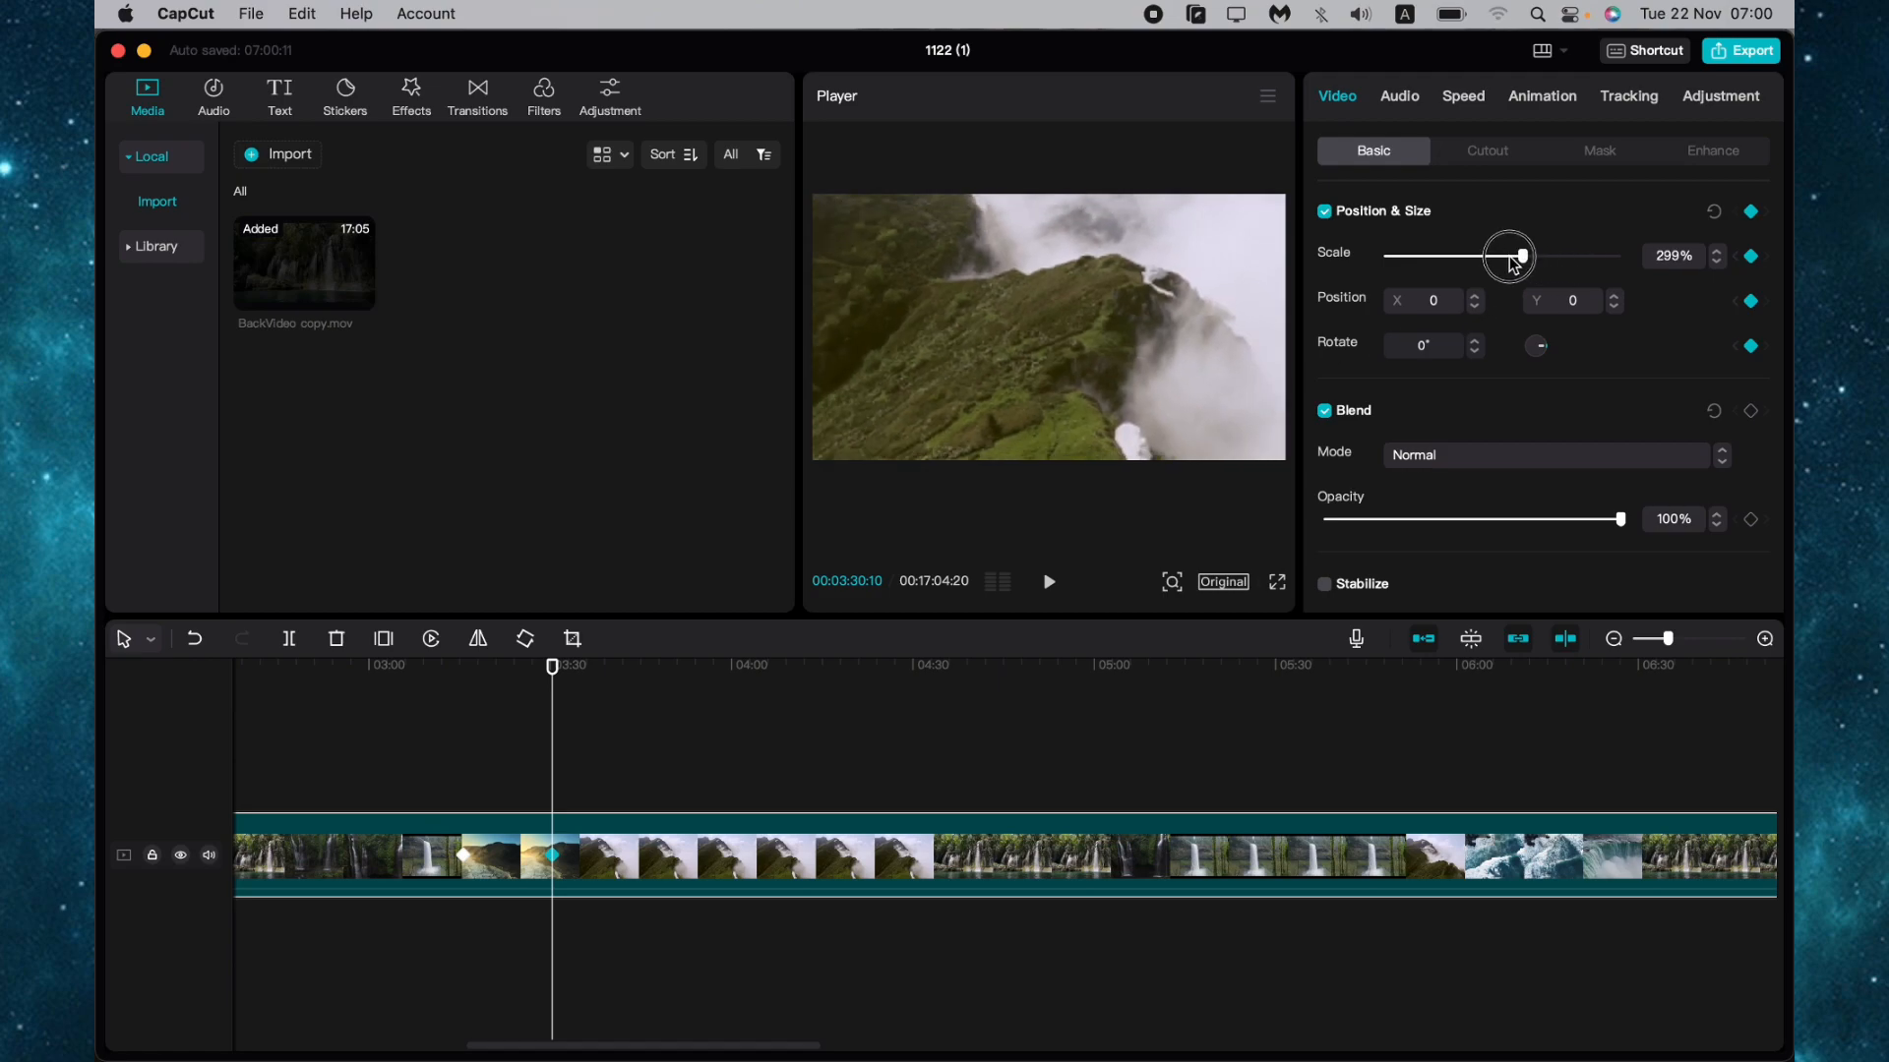
pyautogui.moveTo(1519, 256); pyautogui.dragTo(1515, 256)
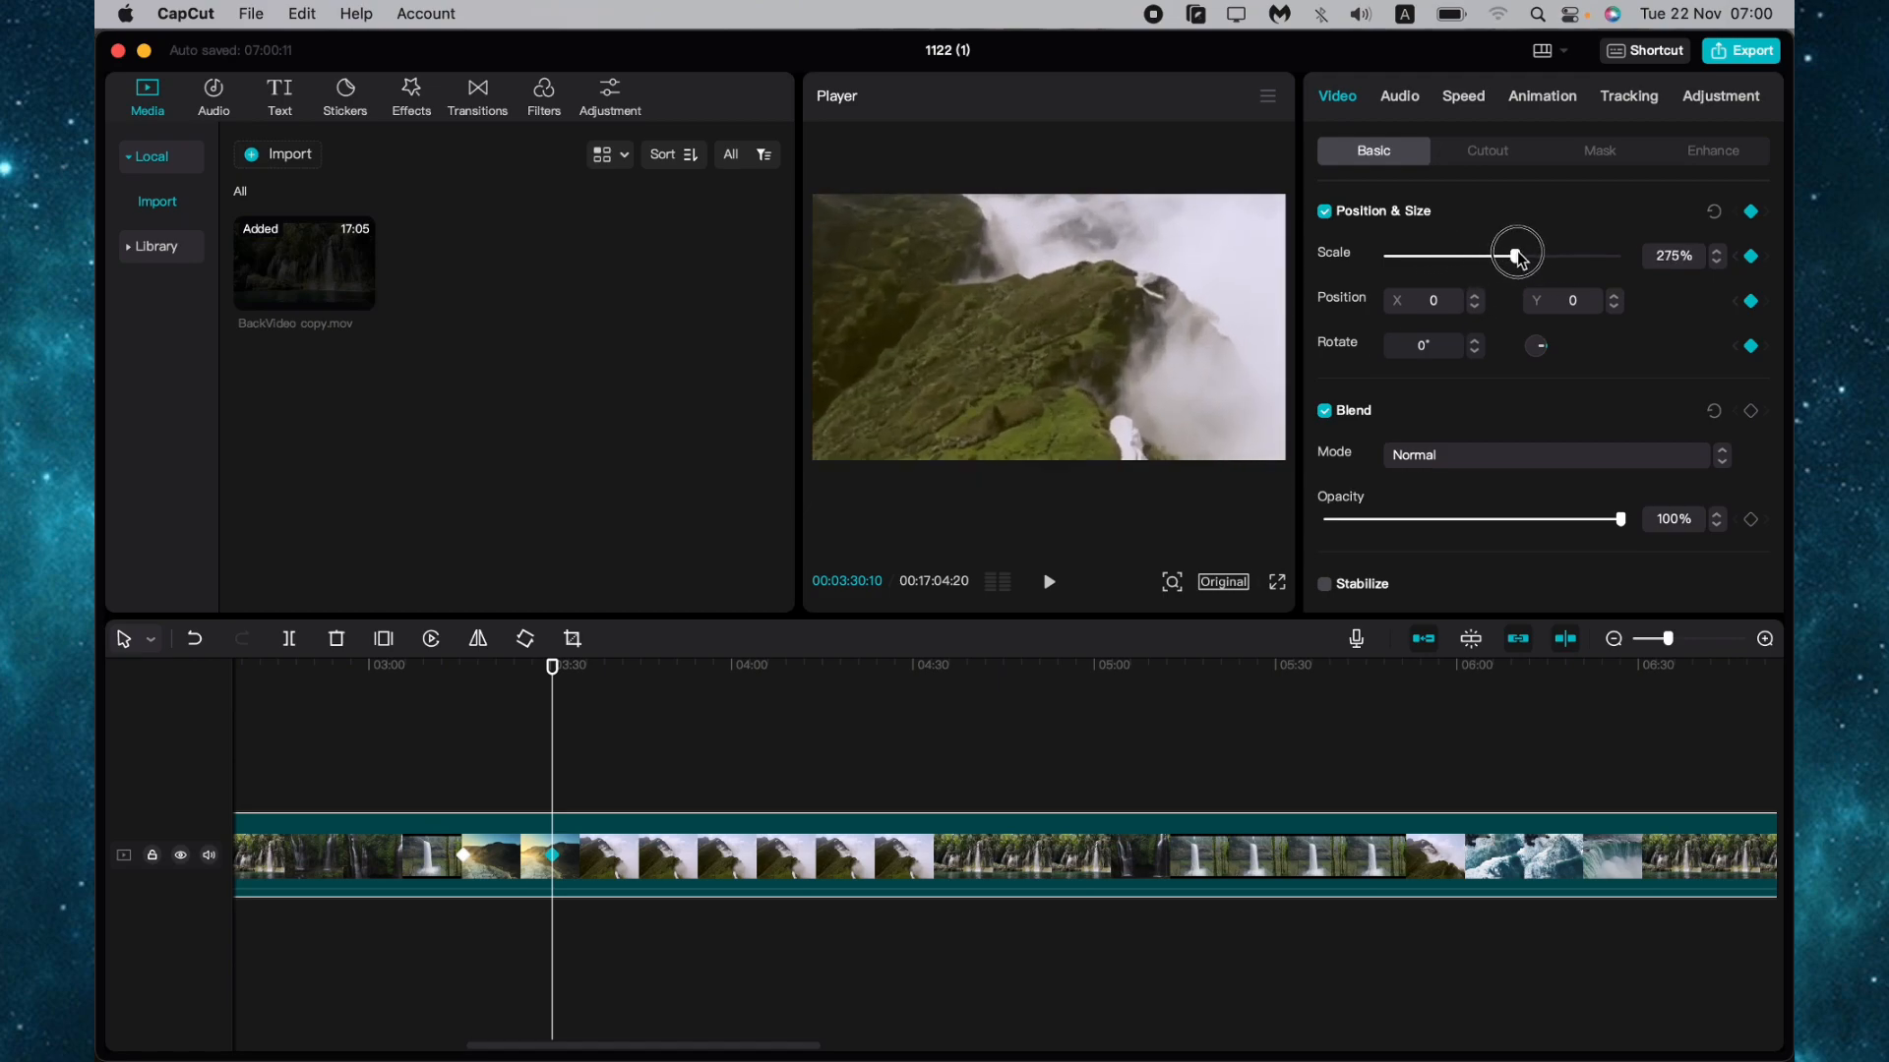
pyautogui.moveTo(1515, 256); pyautogui.dragTo(1539, 256)
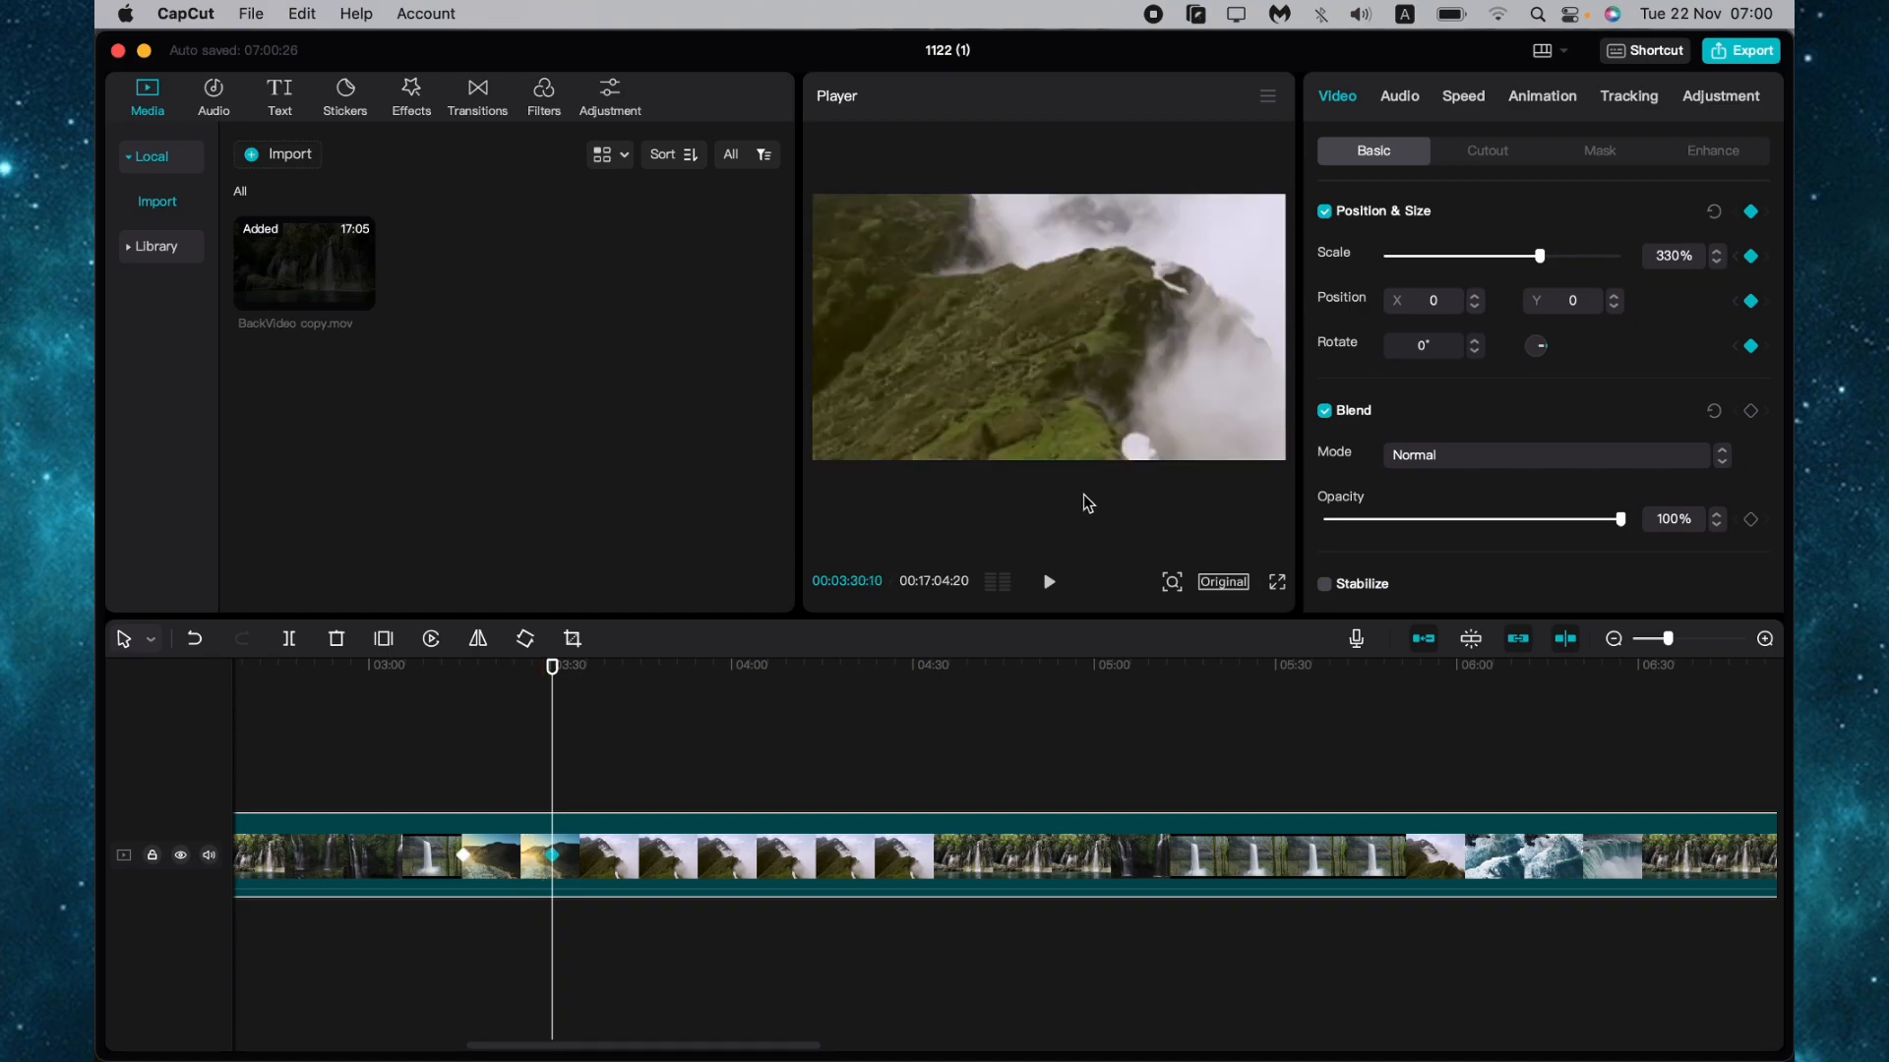
pyautogui.moveTo(1131, 489)
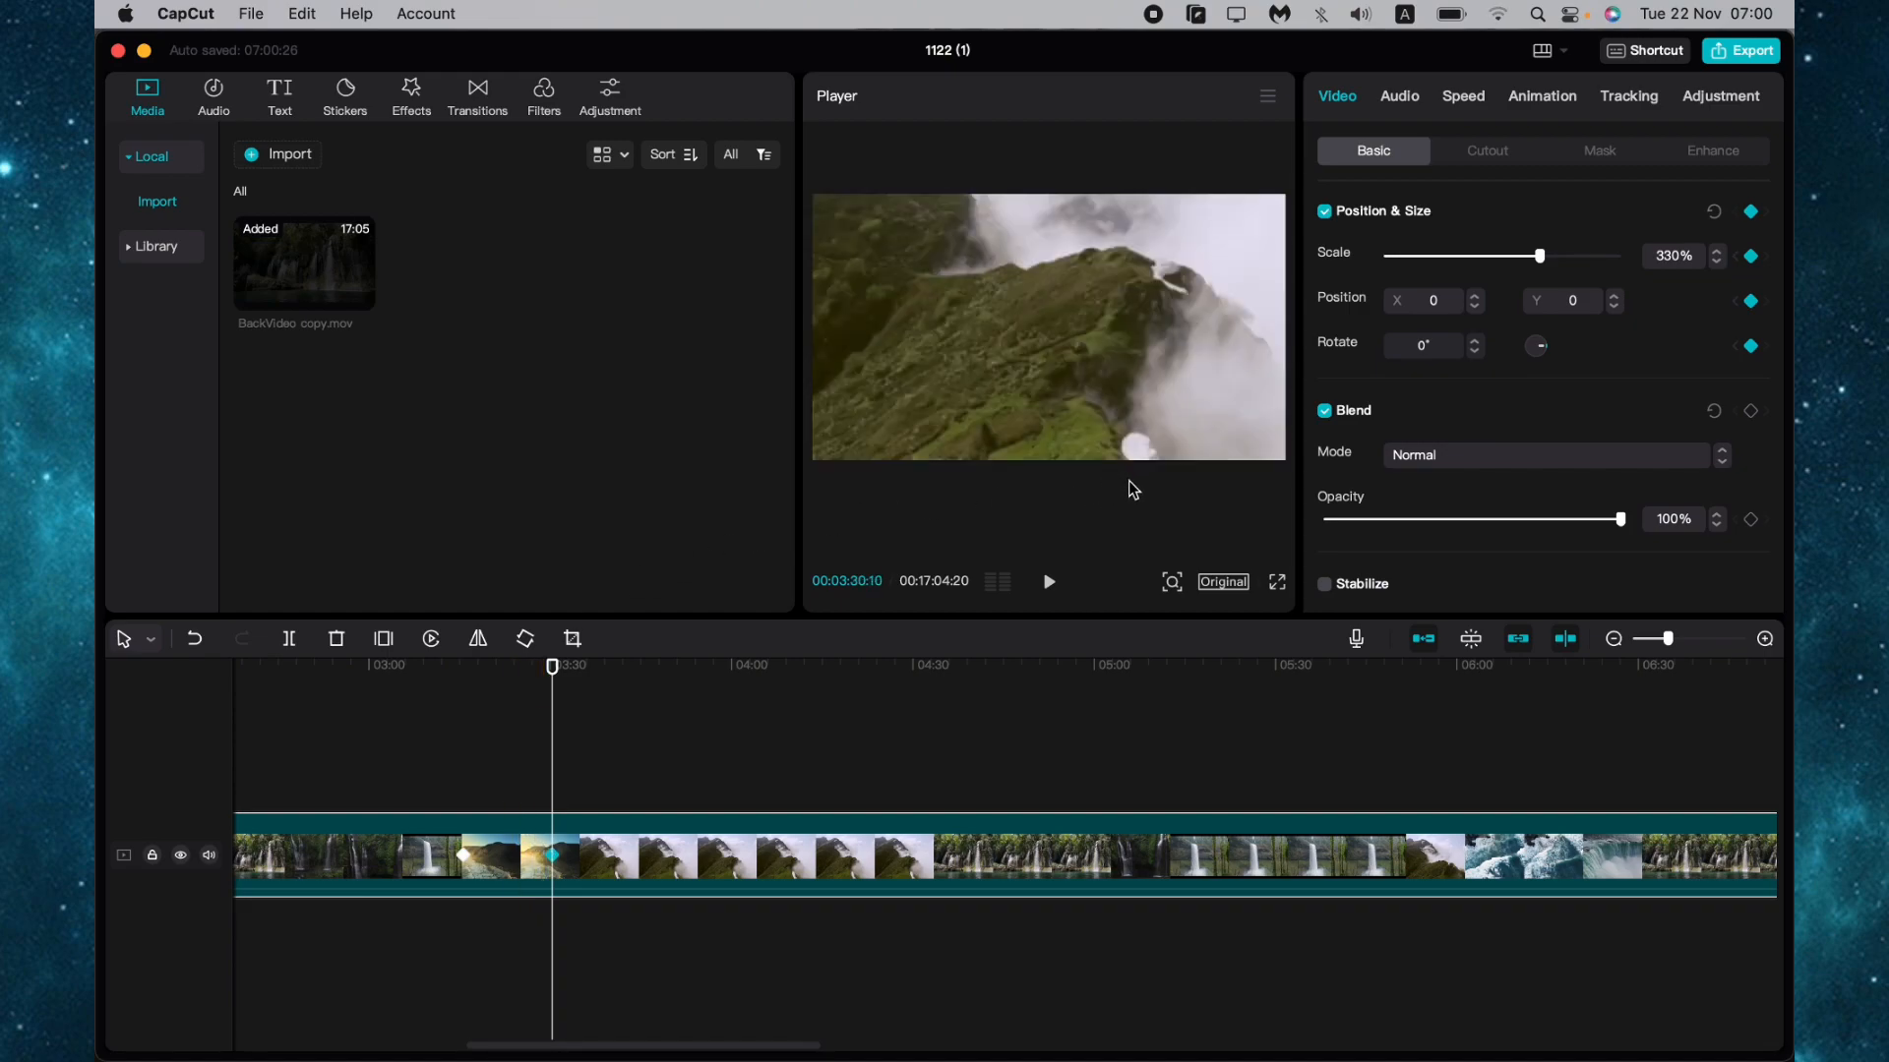